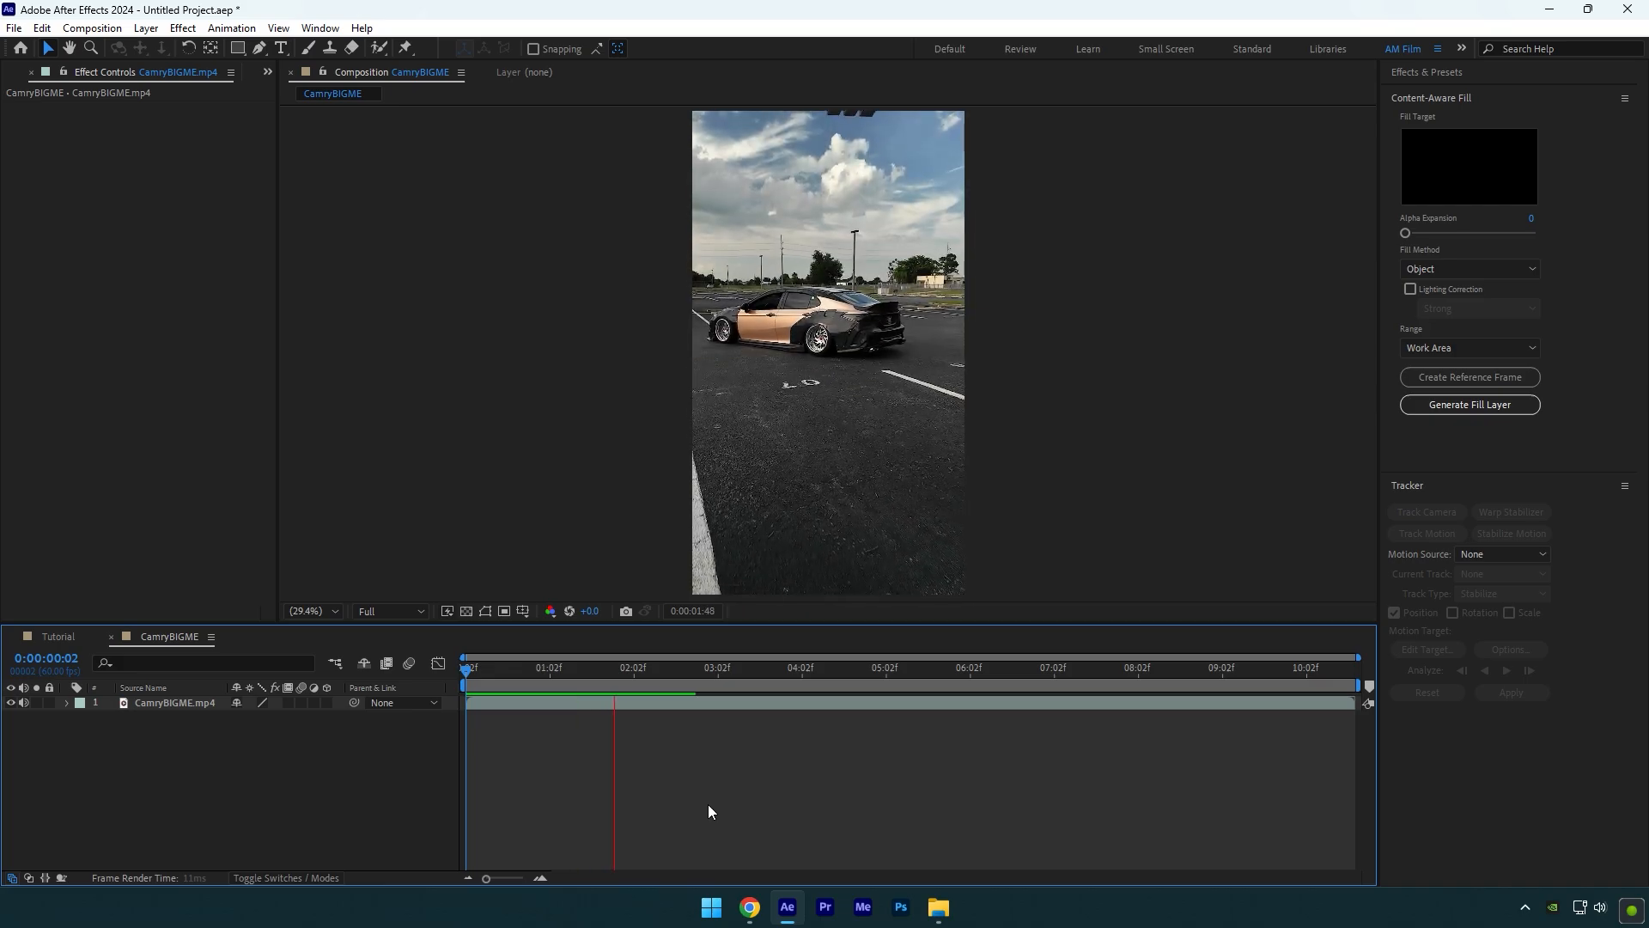
Step: Preview the finished CarryBIGME grenade edit, then switch to the Tutorial composition
click(781, 692)
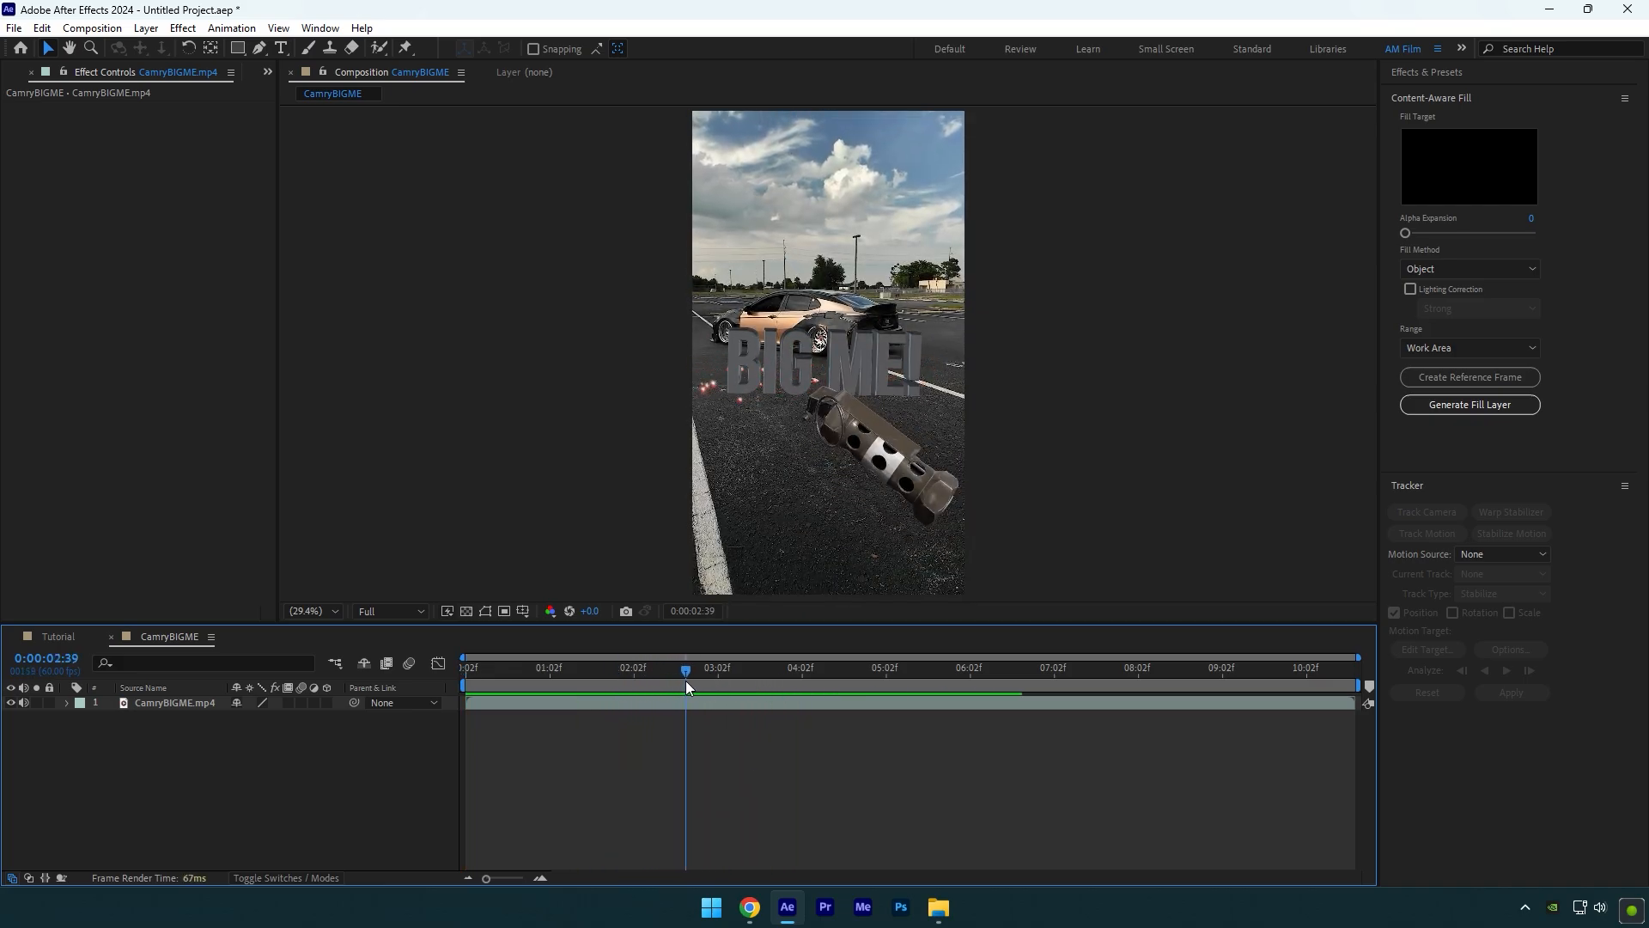
click(57, 637)
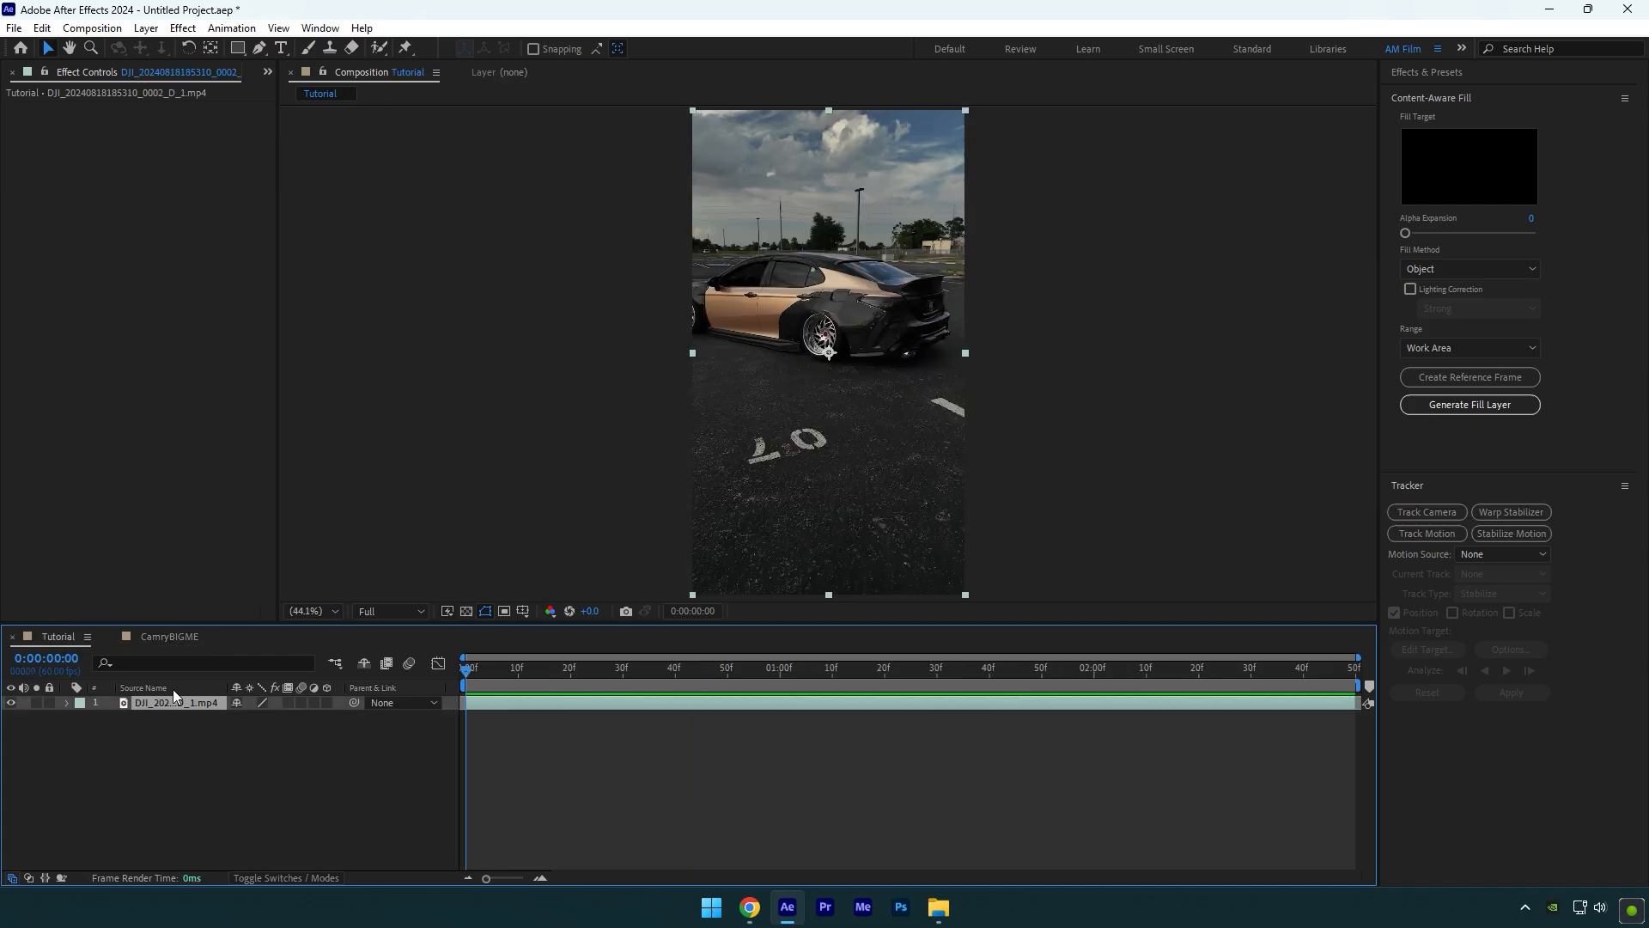
Step: Download the free Flash Grenade GLB from Sketchfab and import it at comp size
click(748, 905)
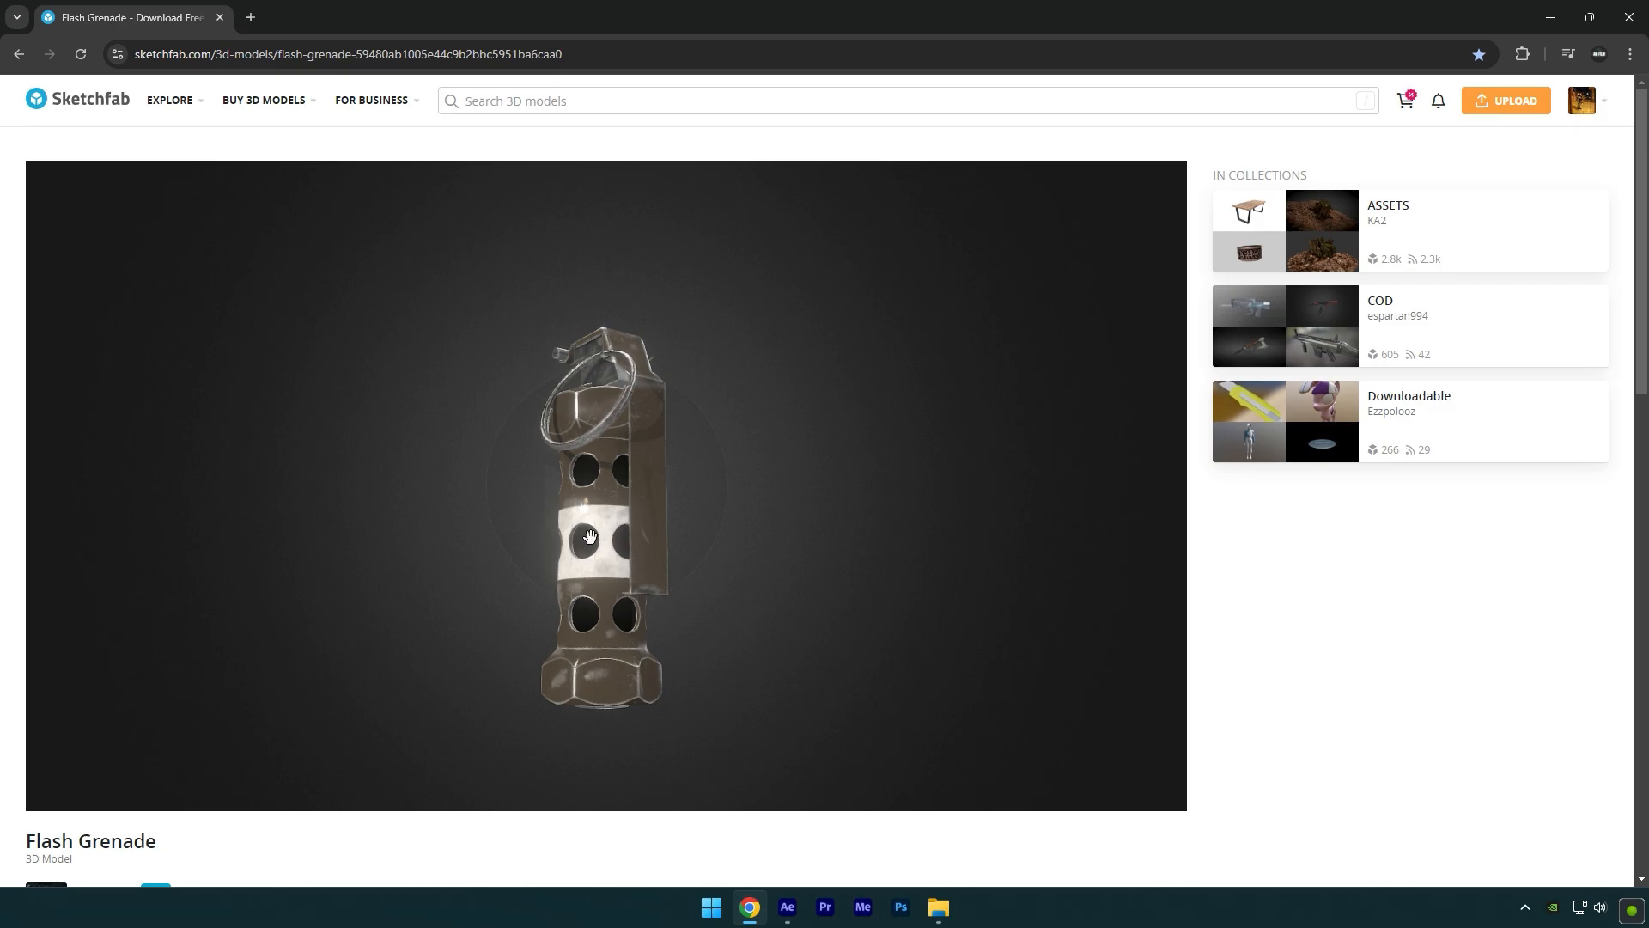
click(95, 608)
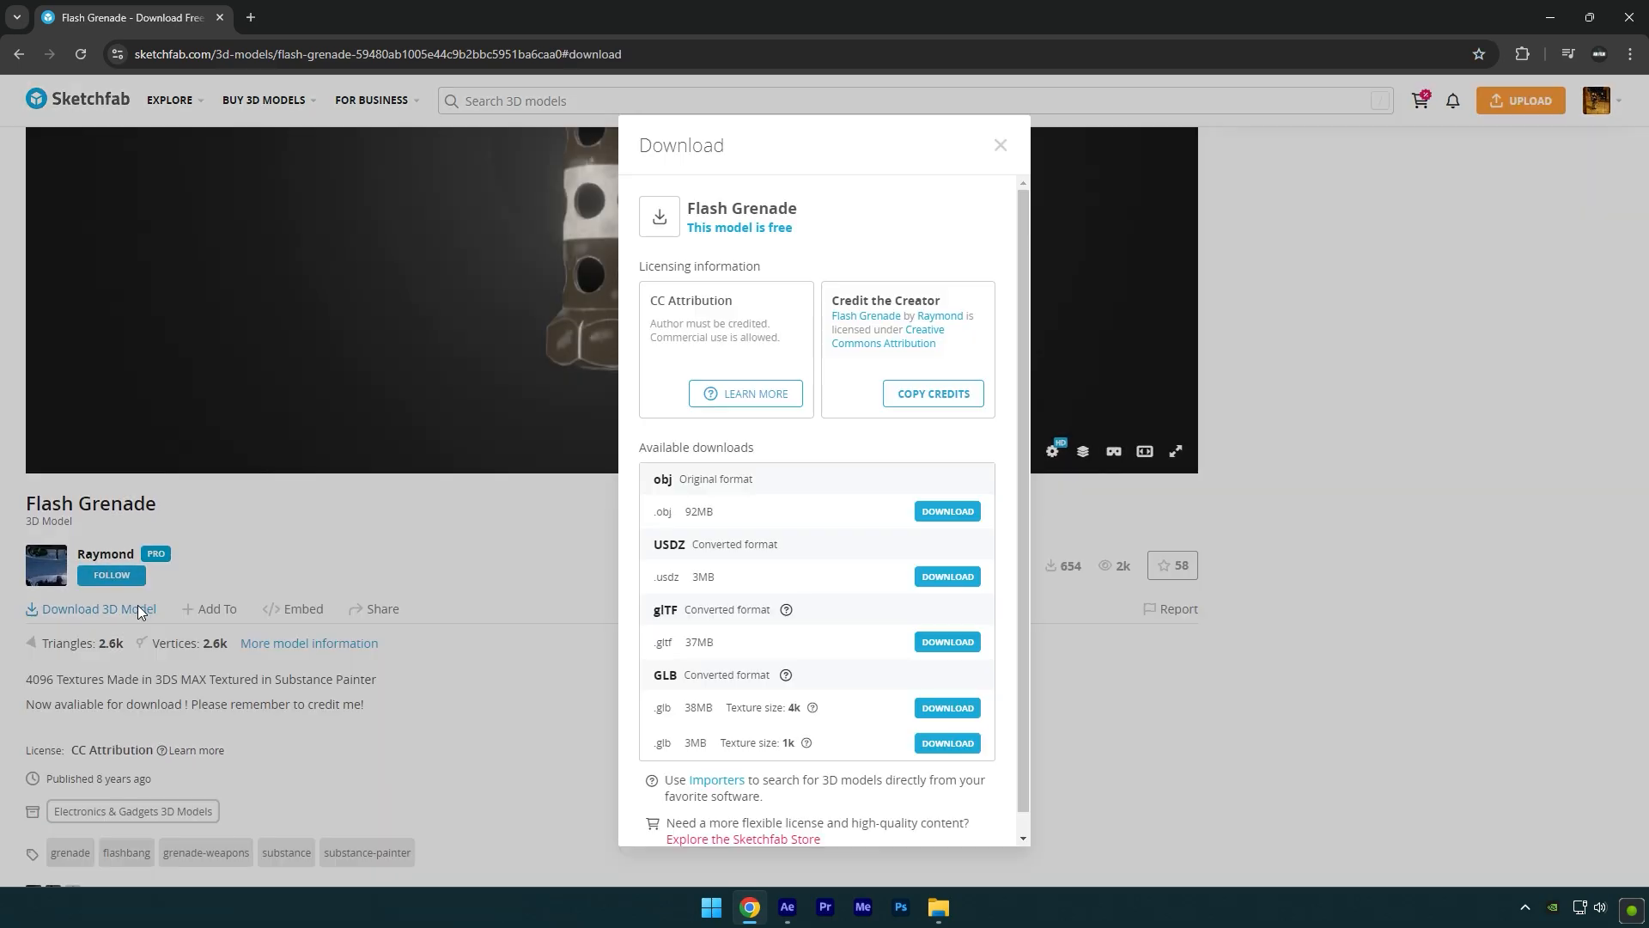
mouse_move(778, 713)
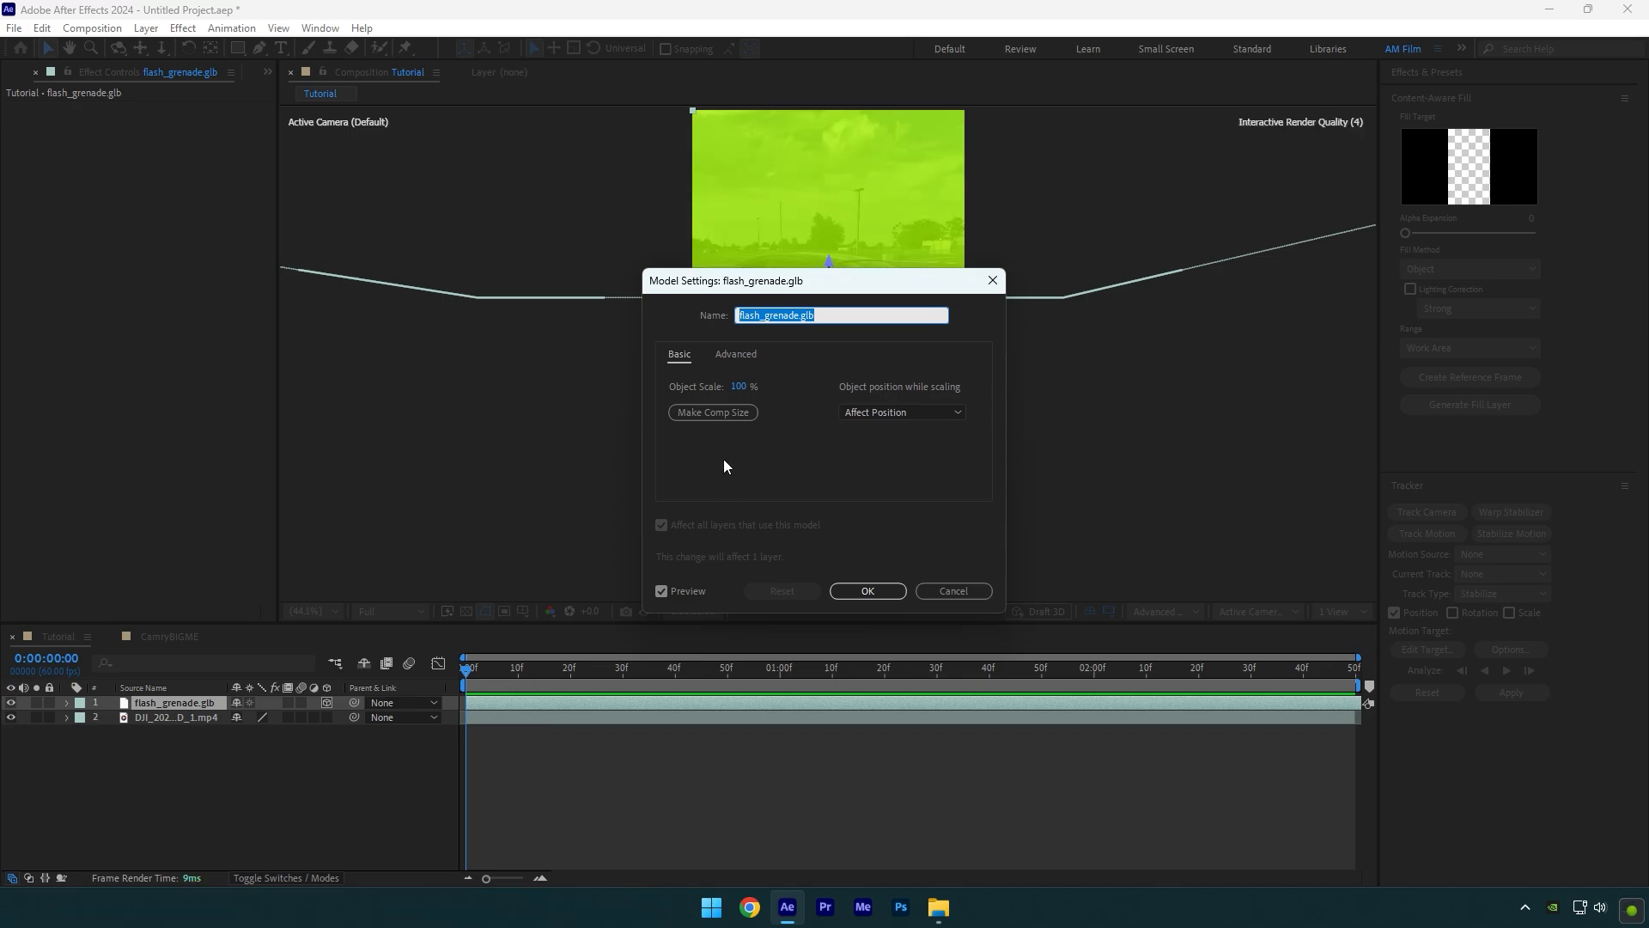
click(712, 412)
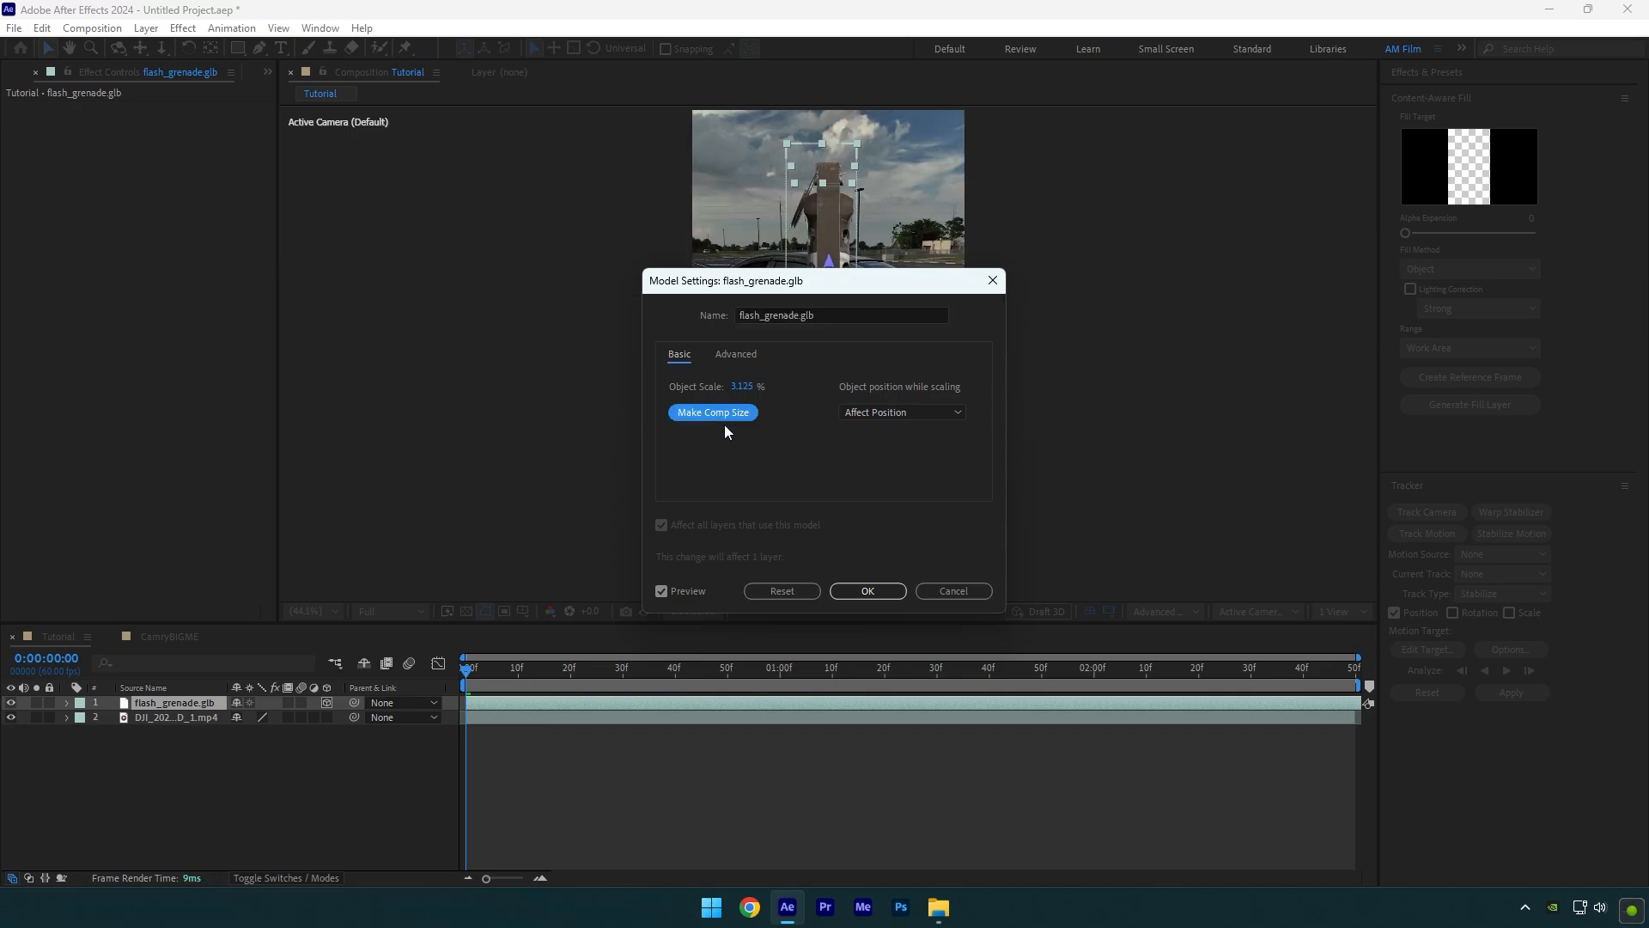
click(866, 590)
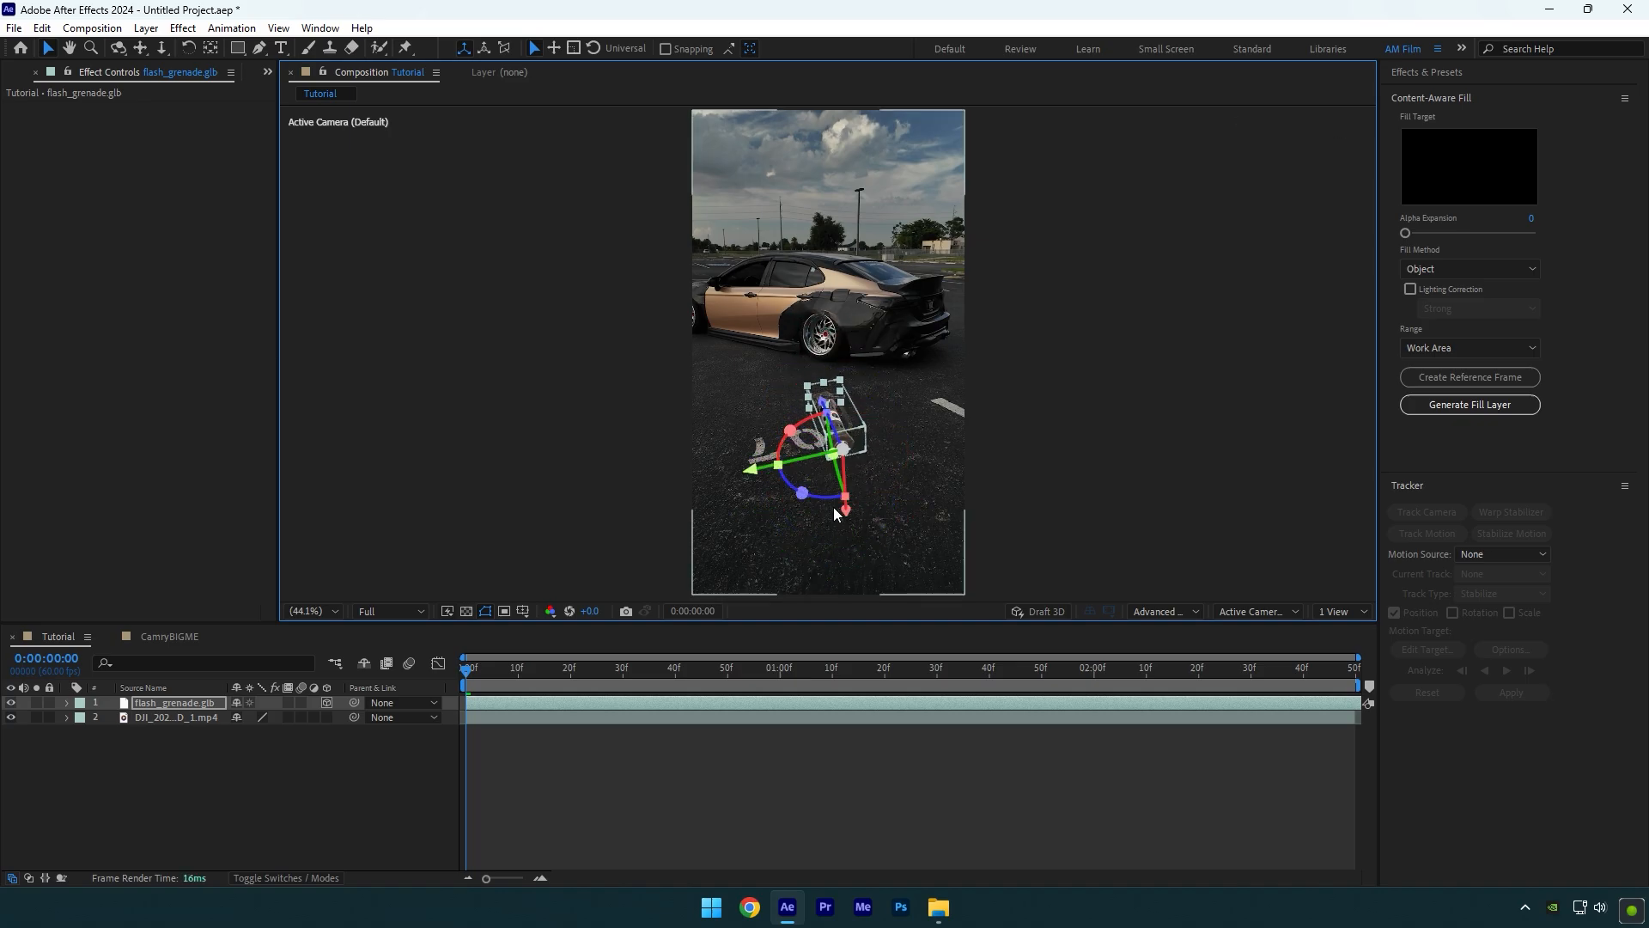
Step: Keyframe the grenade on the pavement at 1:16 with a different starting position at frame 0
click(784, 668)
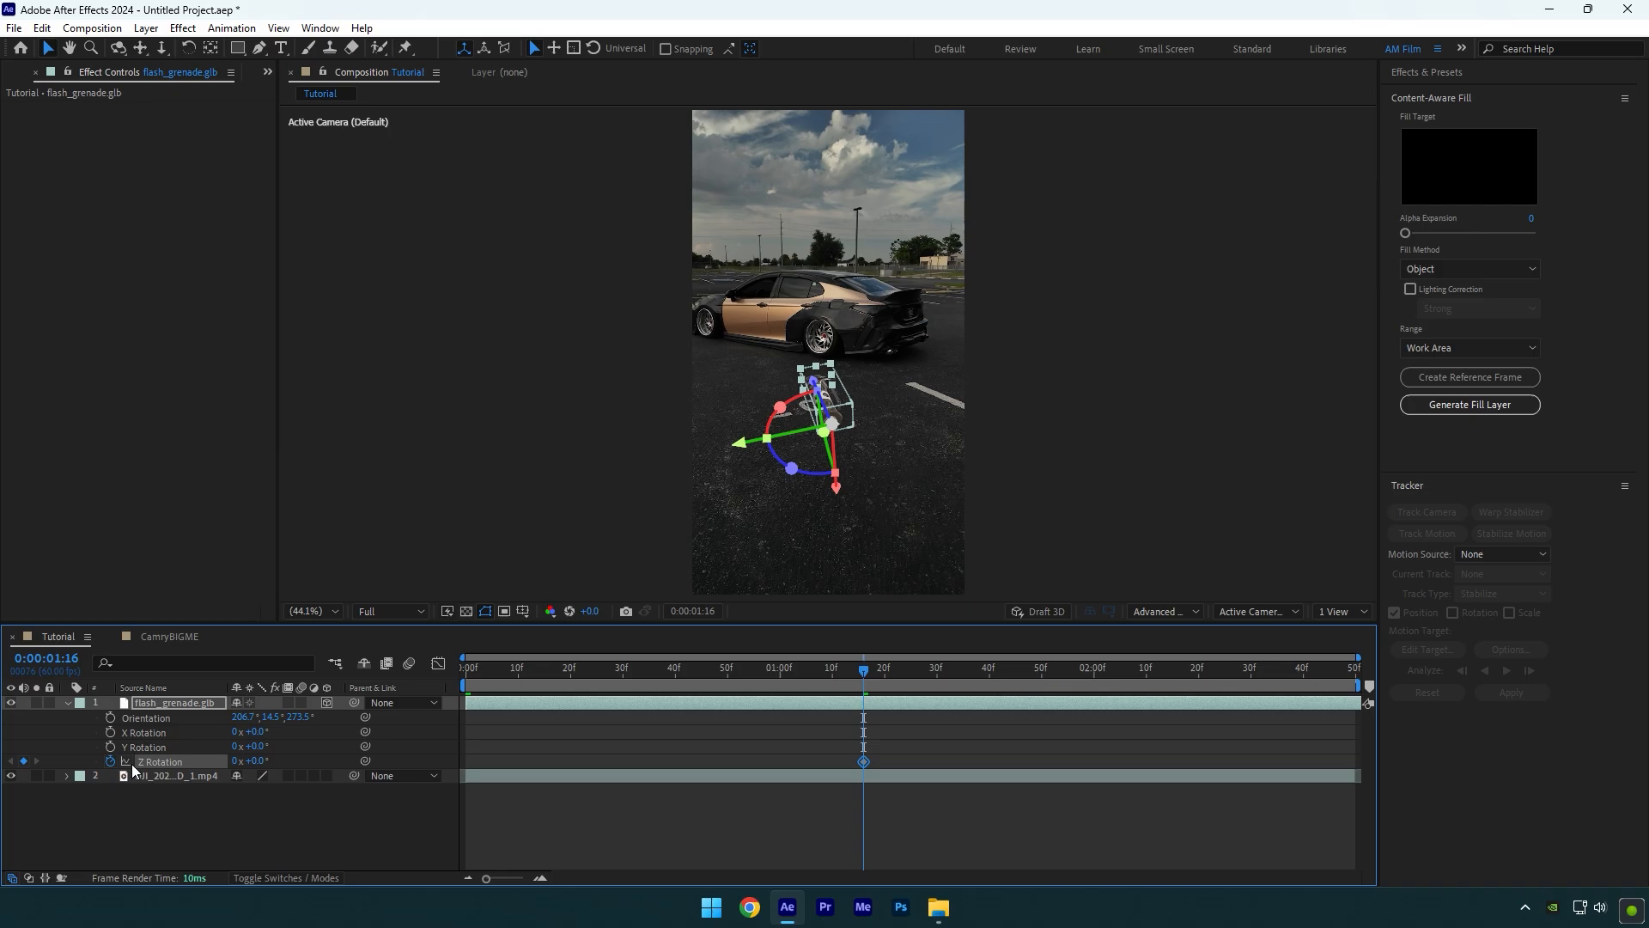
key(u)
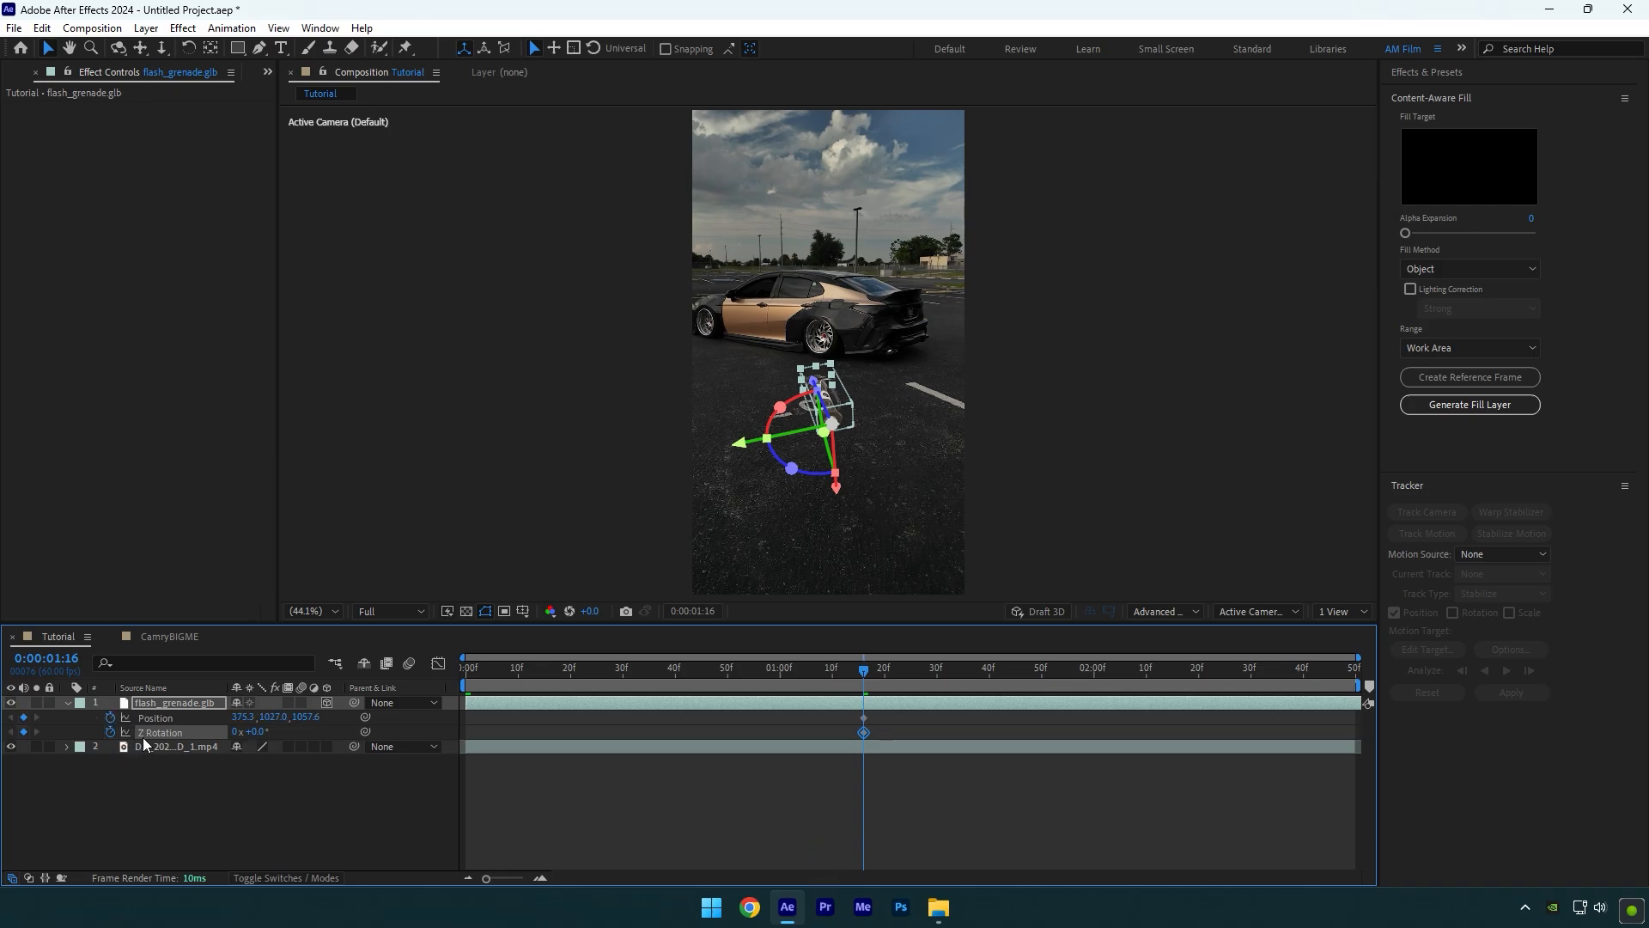
click(506, 667)
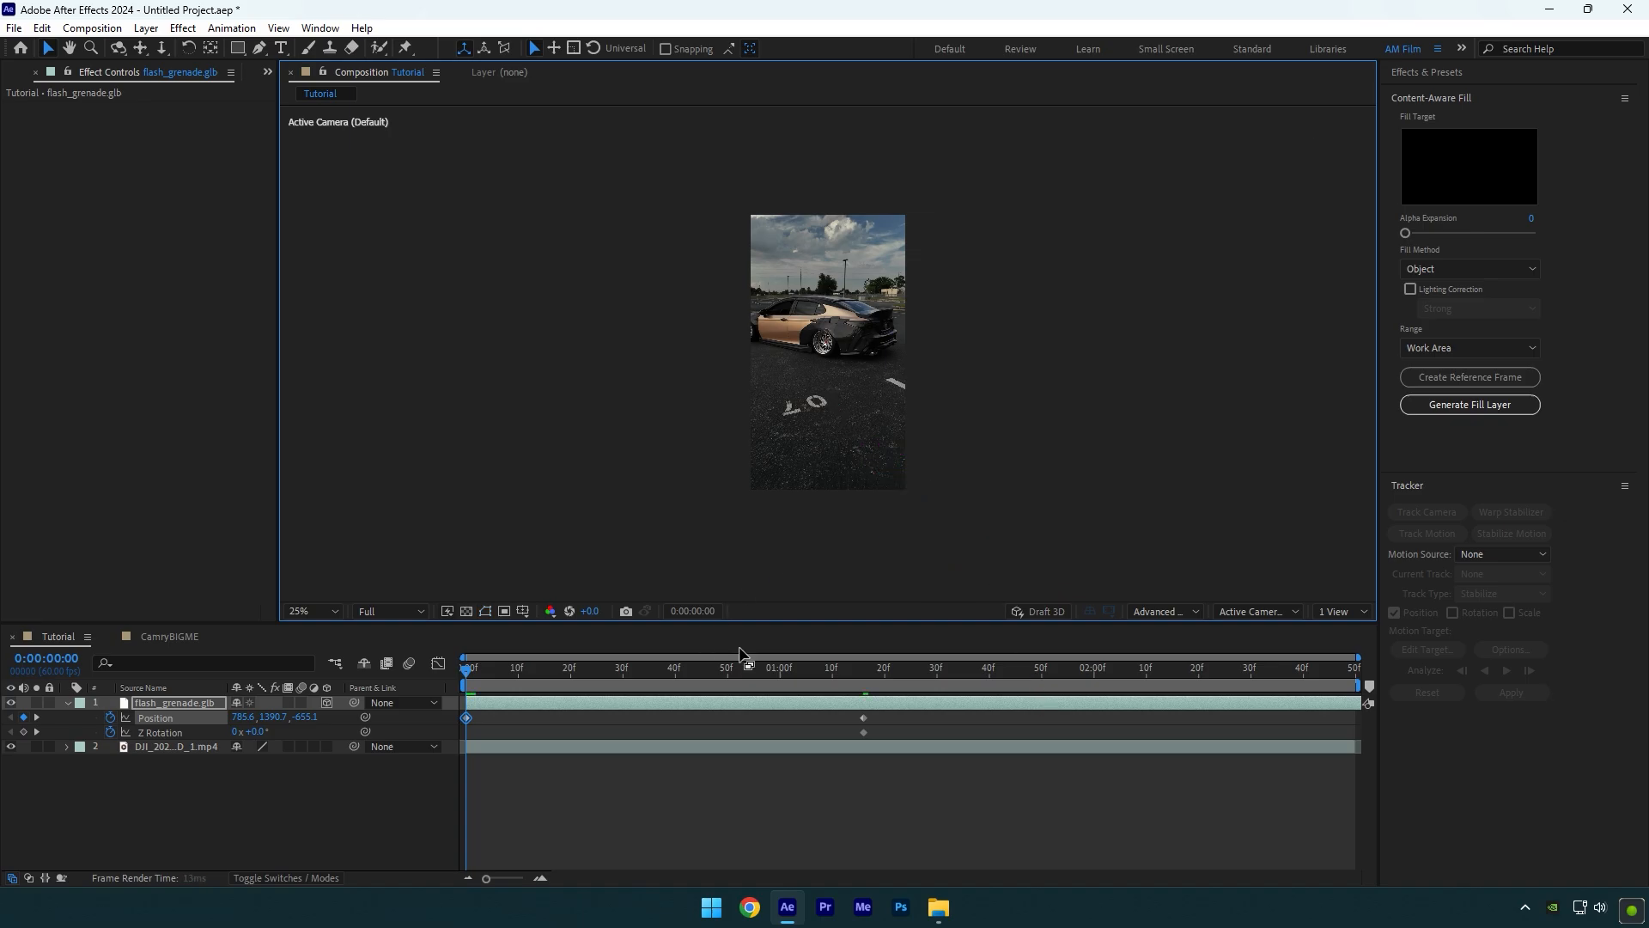
Step: Add a -292° Z Rotation keyframe at frame 0 and preview the spinning flight
click(1050, 683)
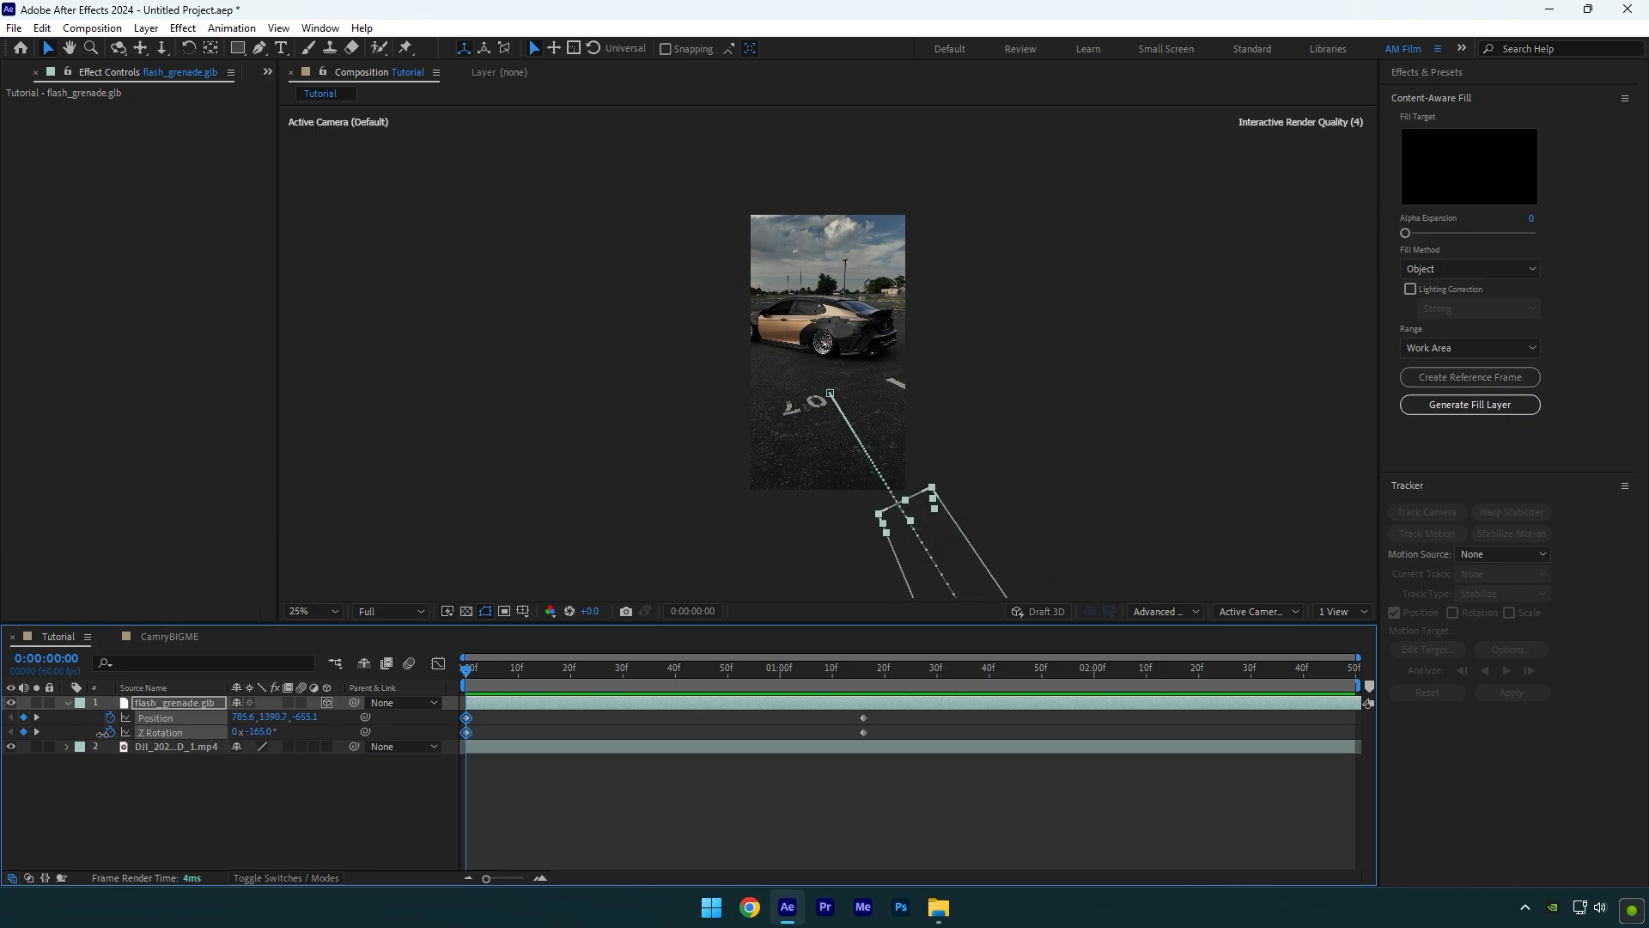
click(675, 668)
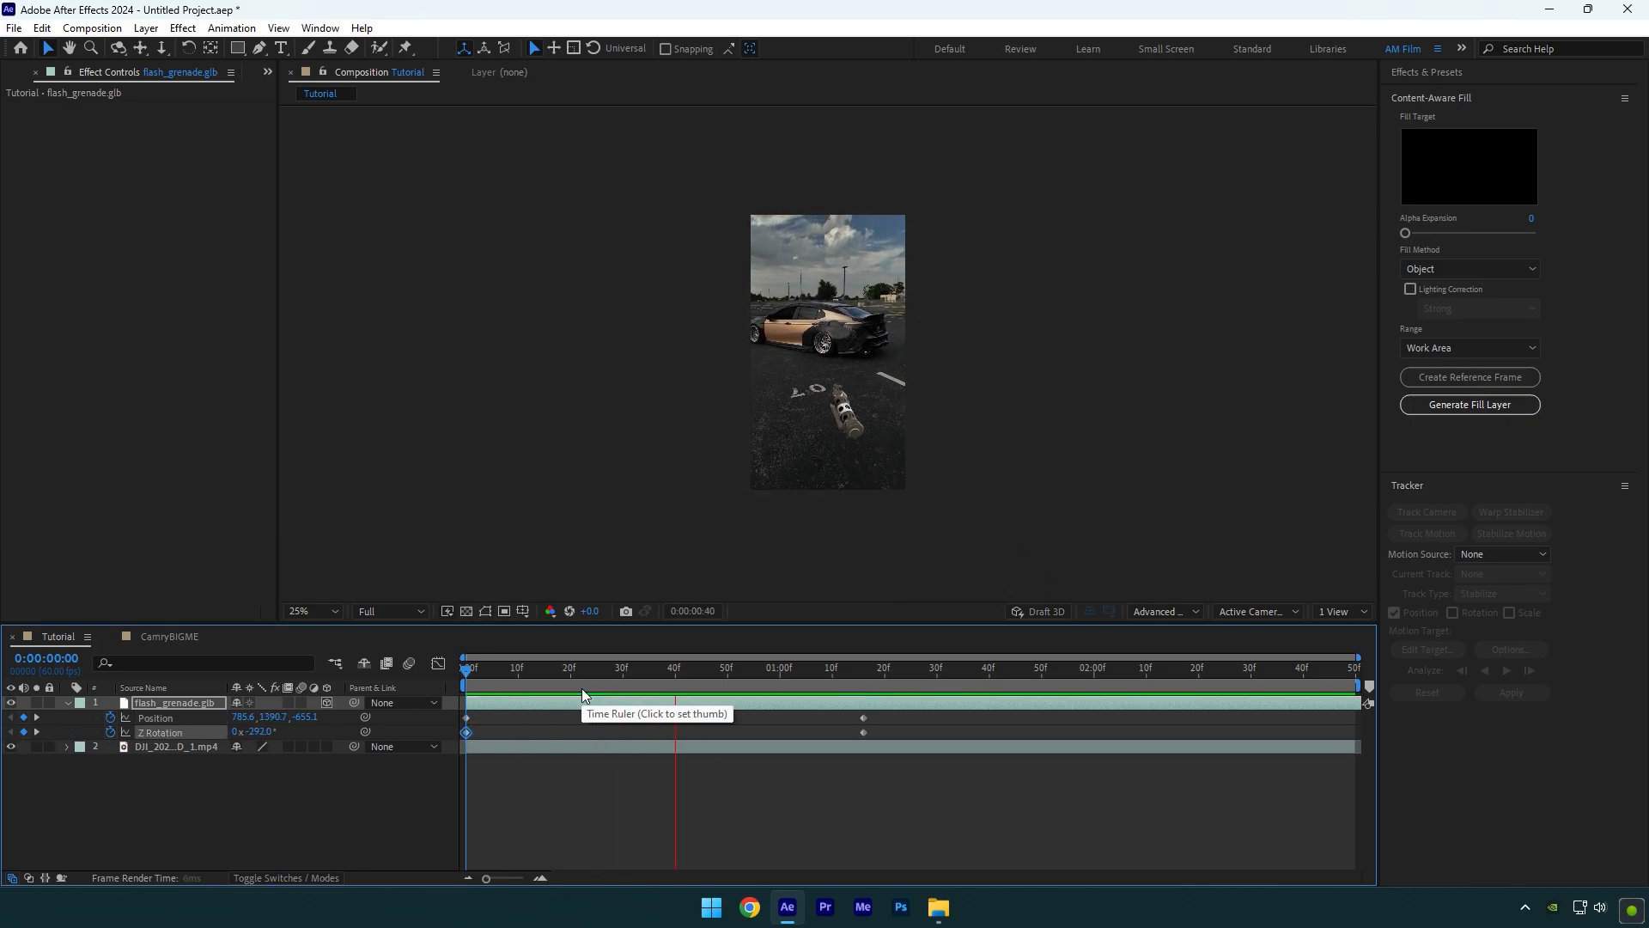
click(580, 666)
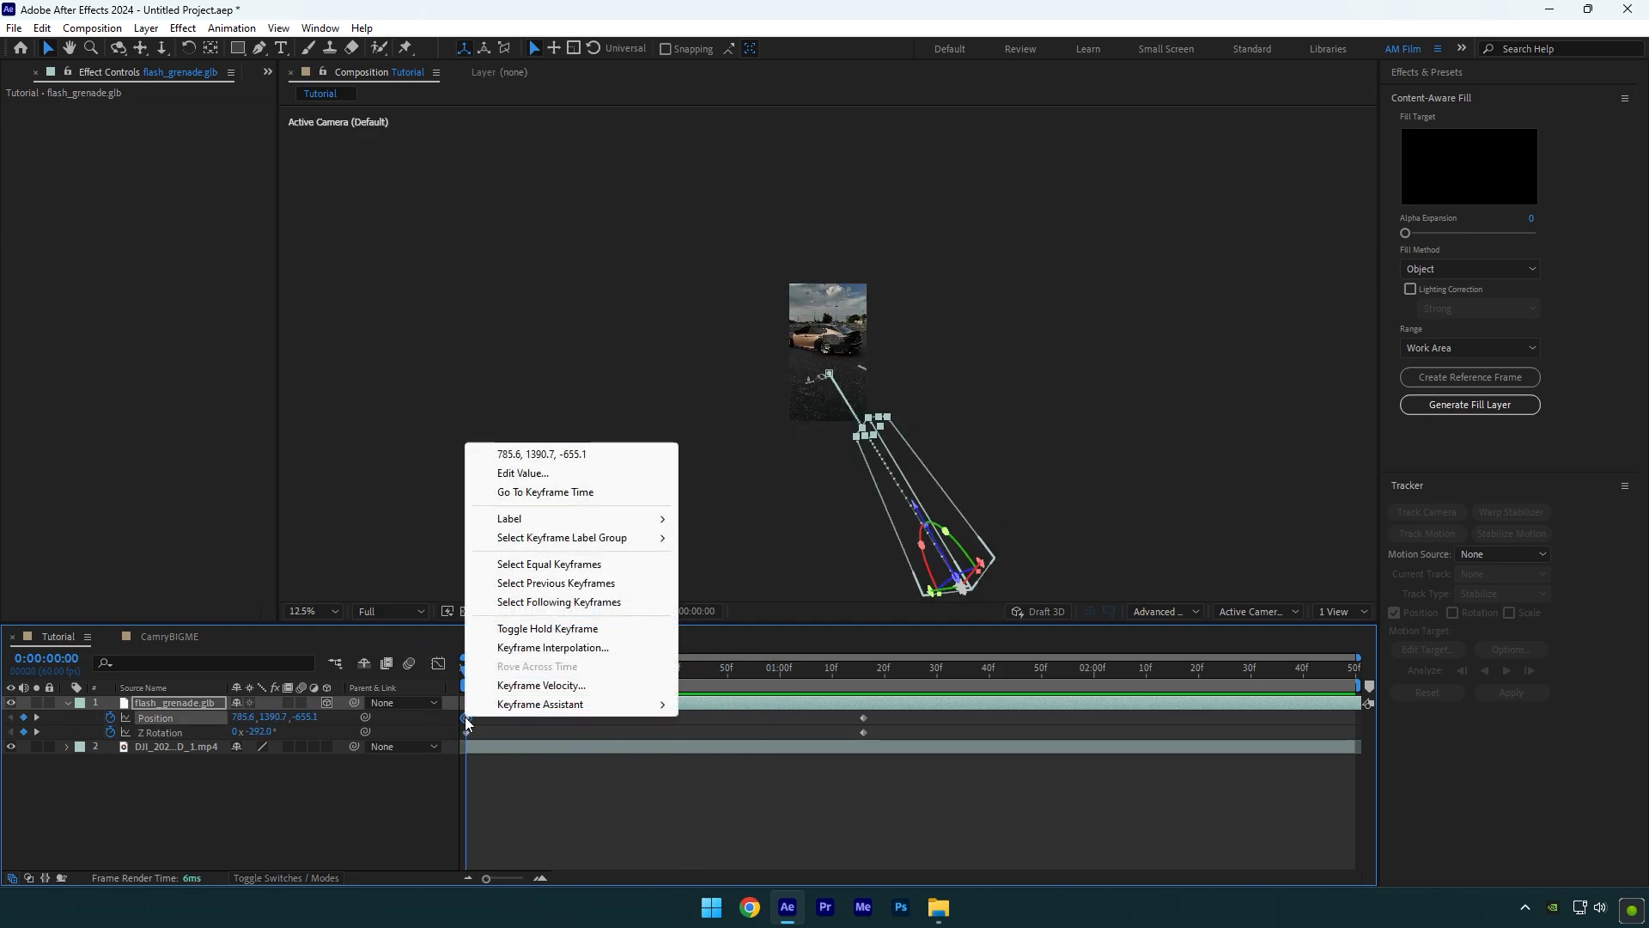
Step: Curve the grenade's motion path into an arc and Easy Ease its keyframes
click(552, 647)
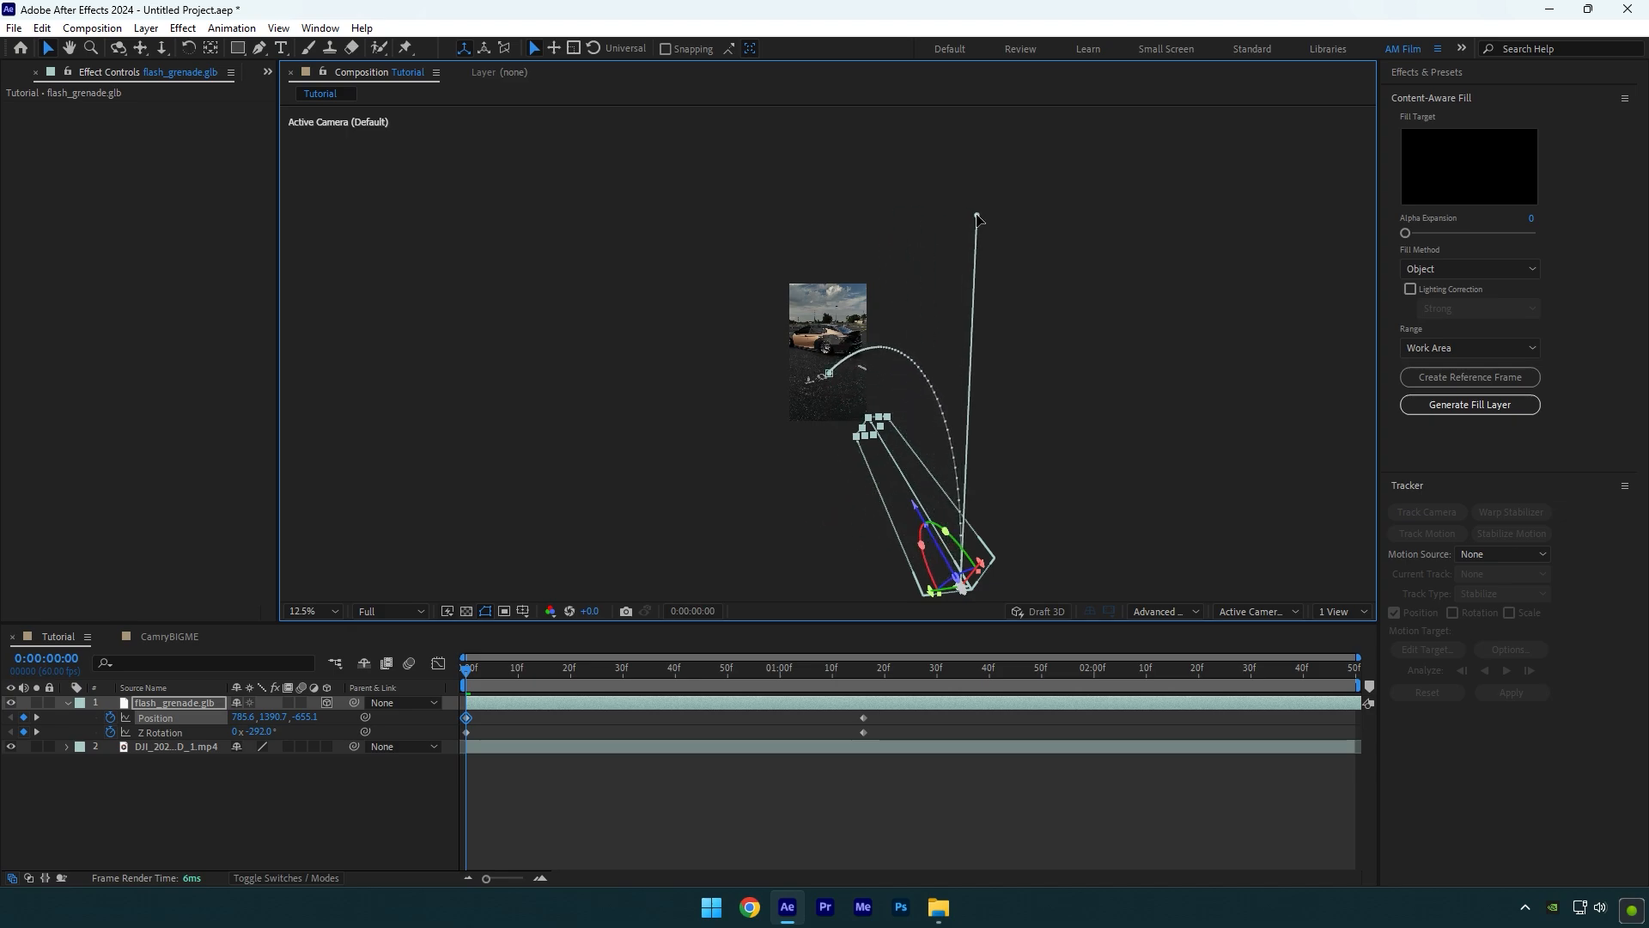
click(952, 666)
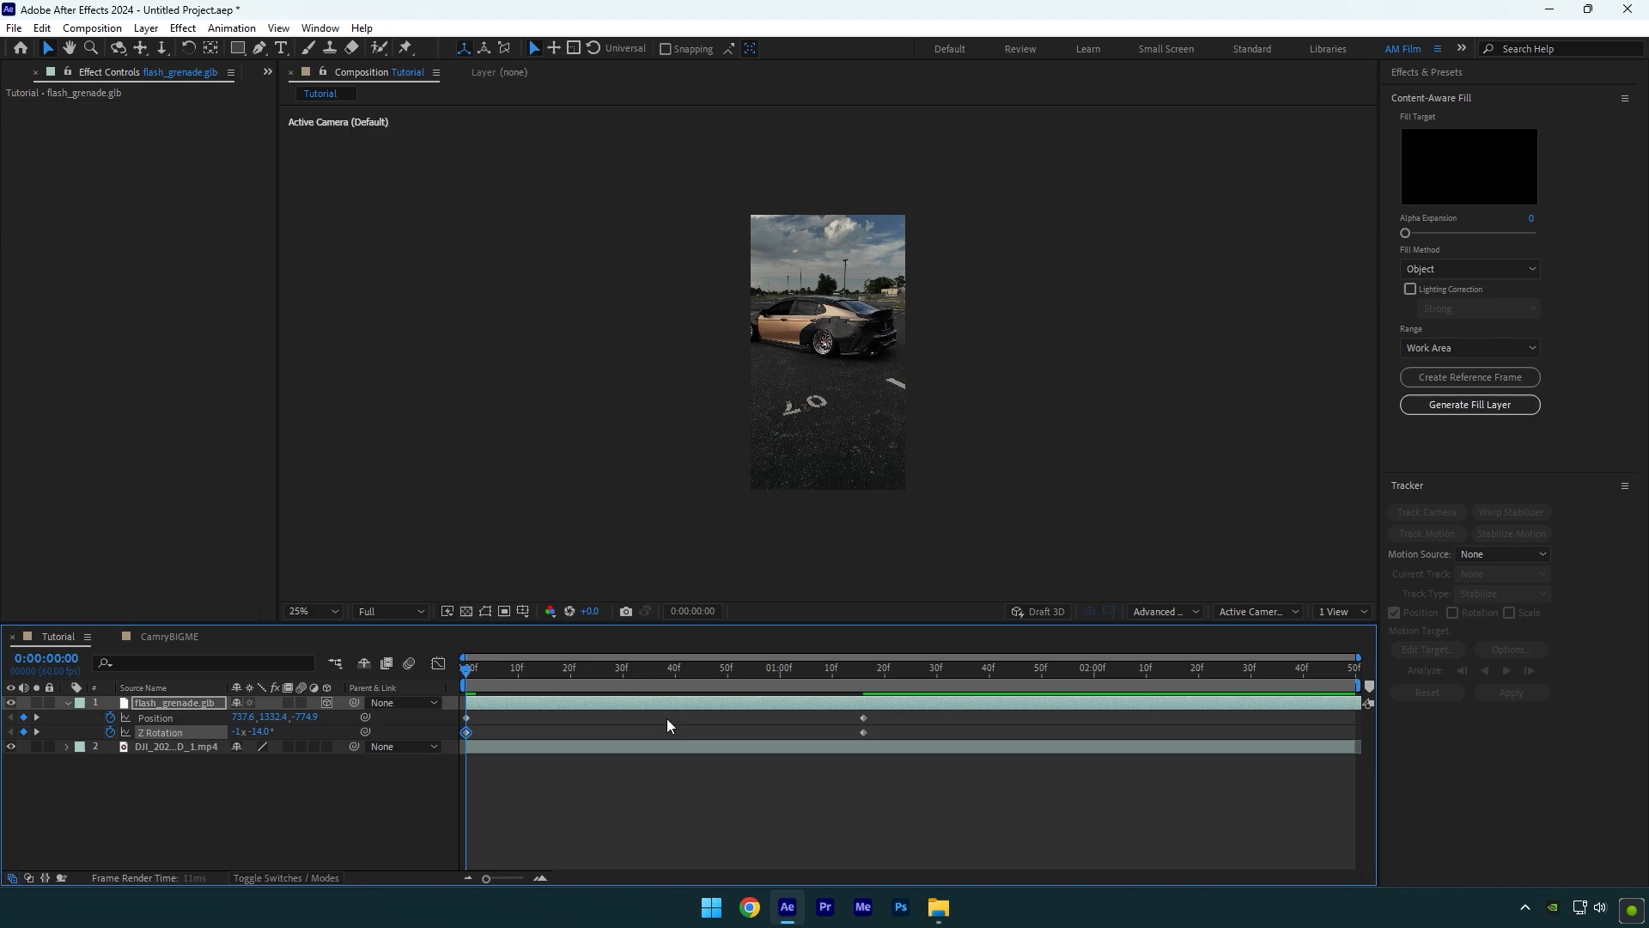
click(1071, 669)
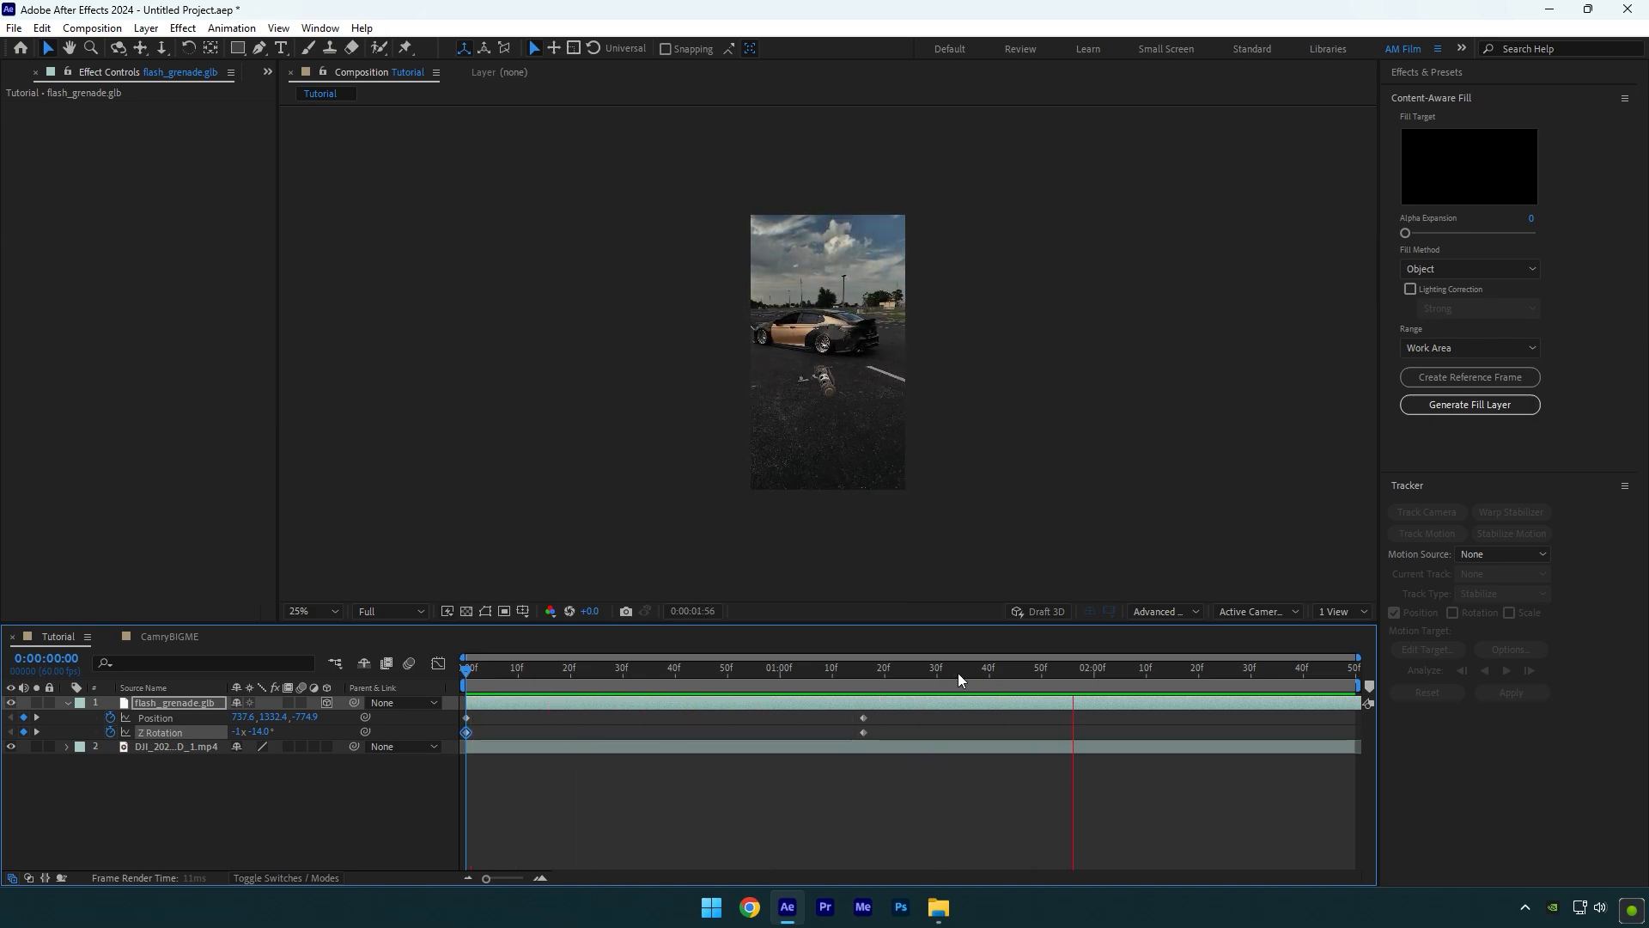
key(f9)
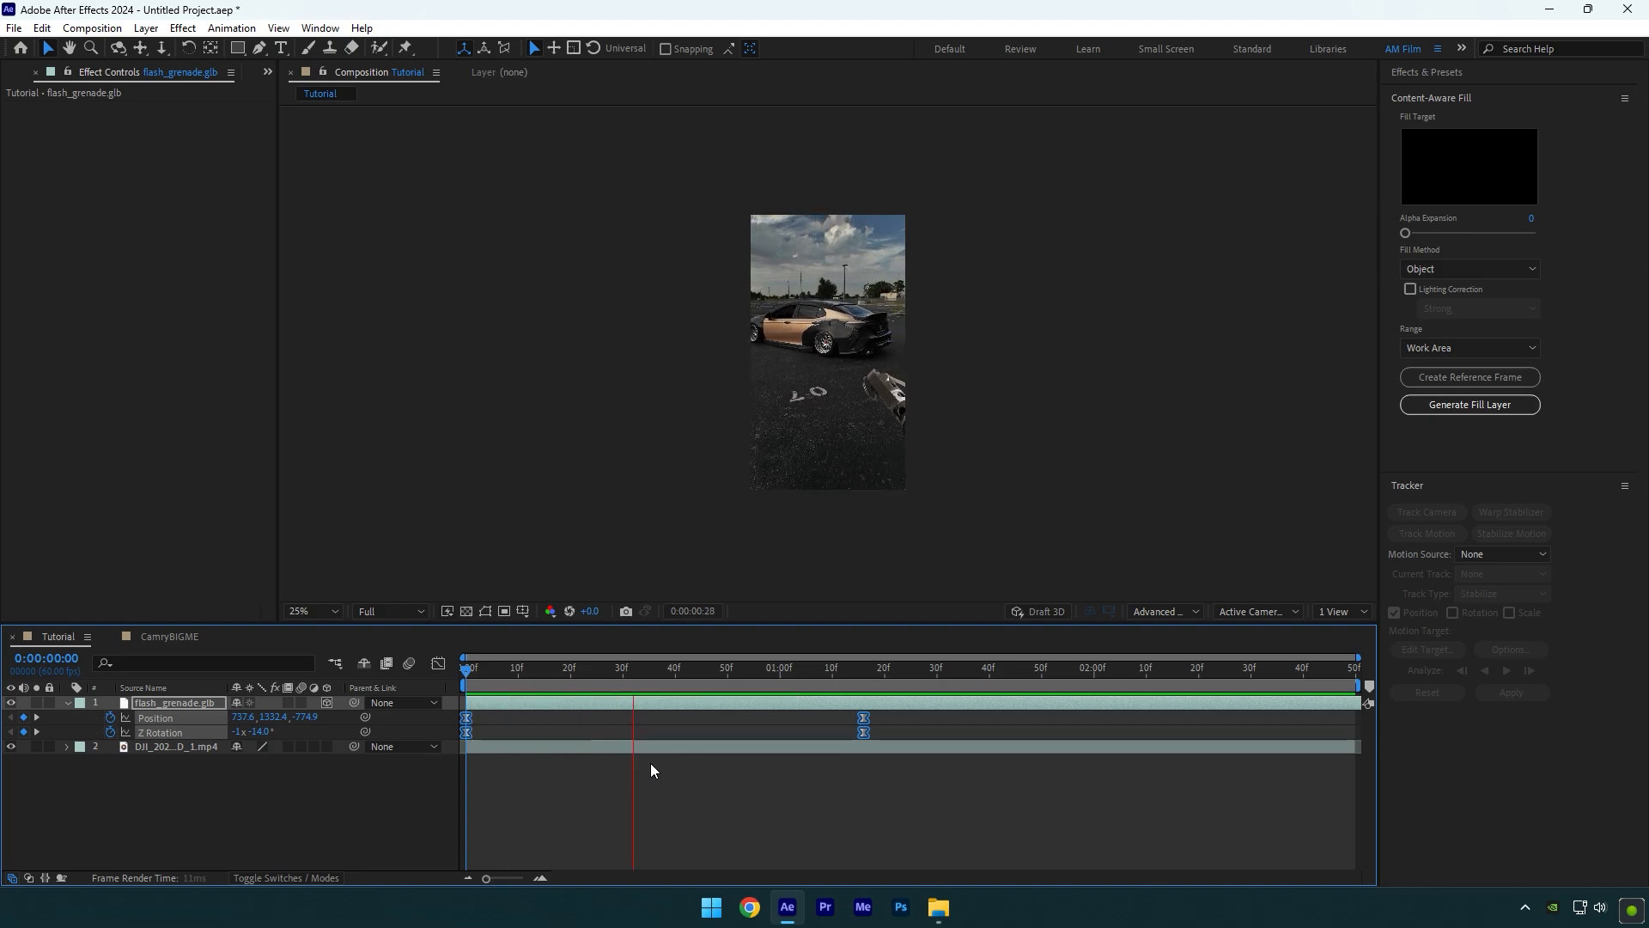
Step: Create a white (FFFFFF) solid layer named Flash
click(777, 669)
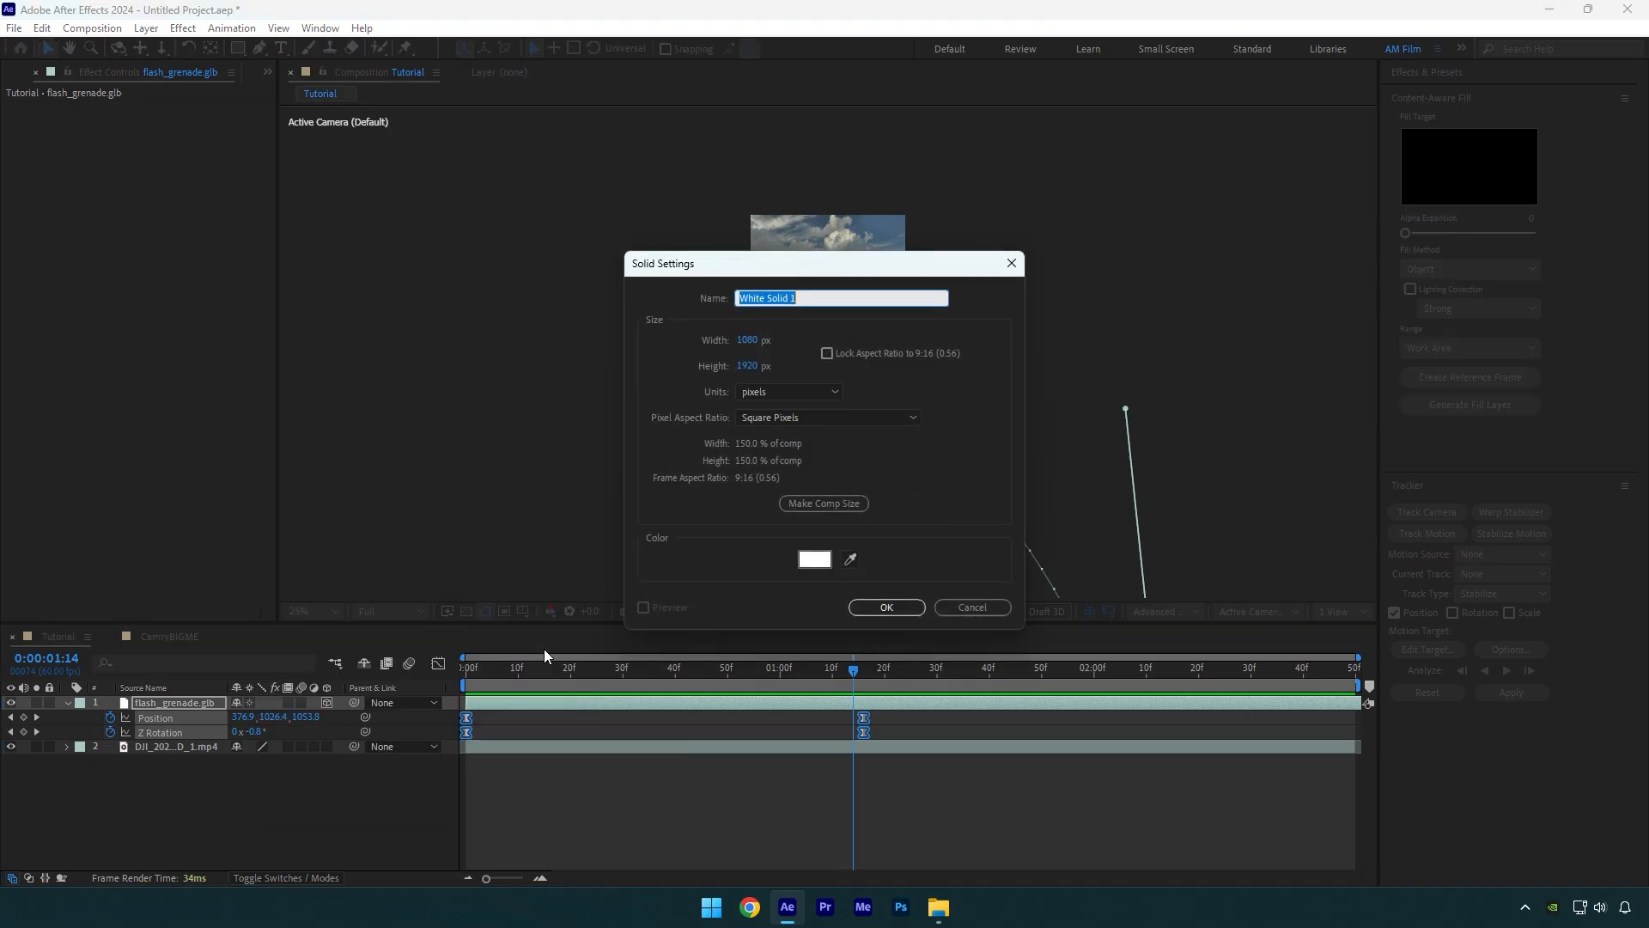
click(813, 559)
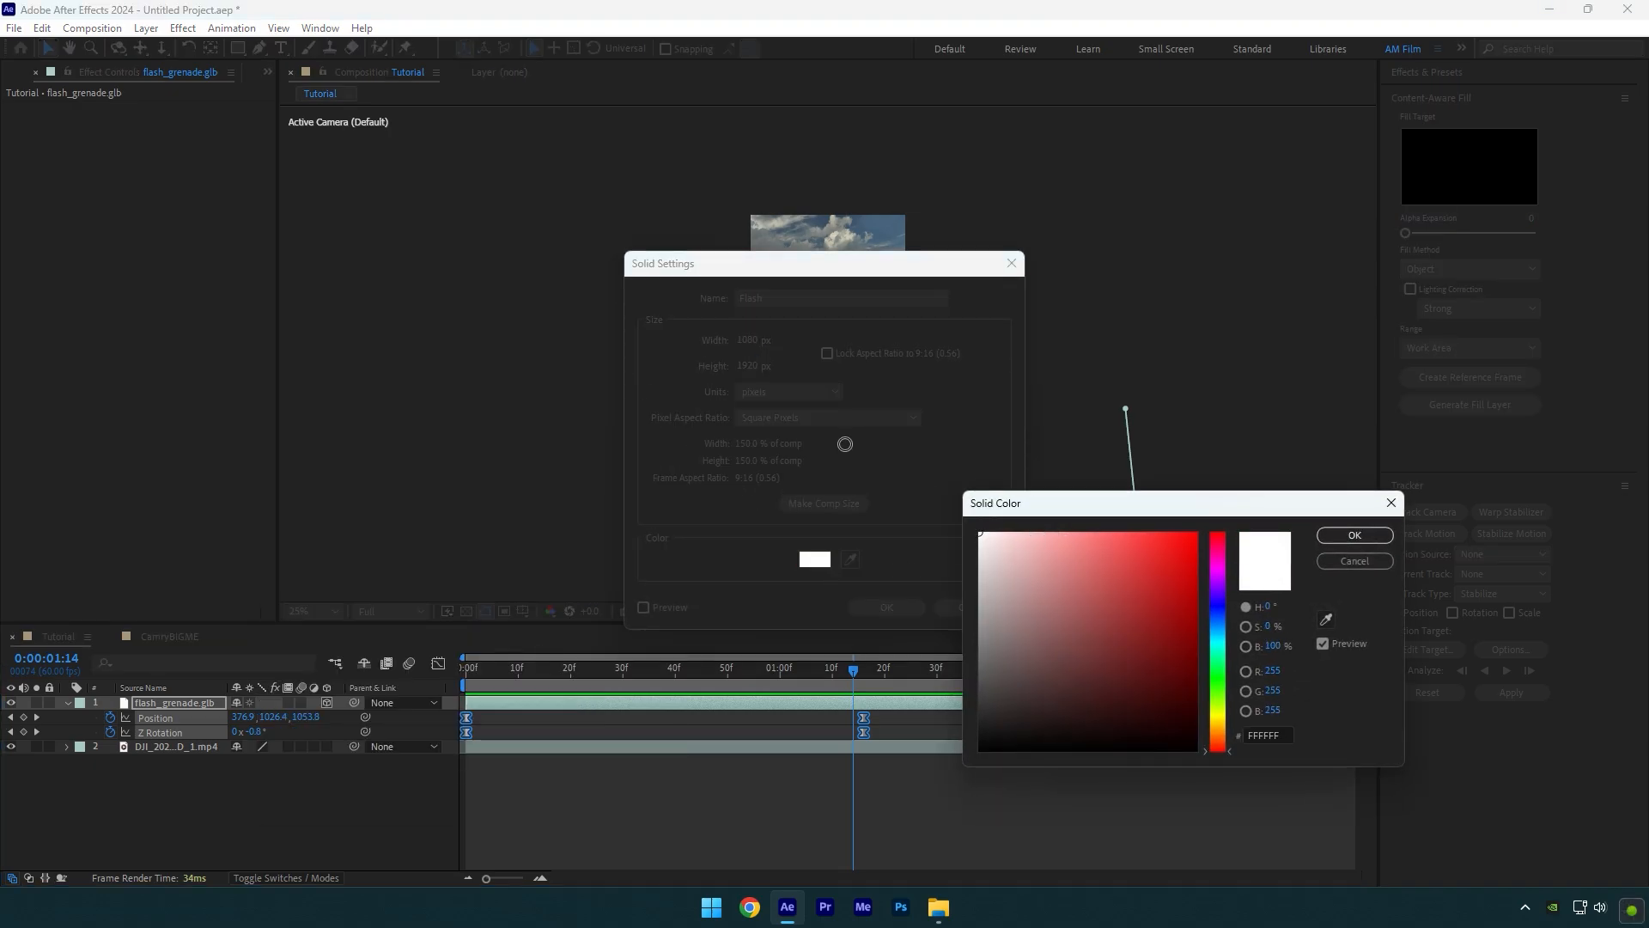
click(1354, 535)
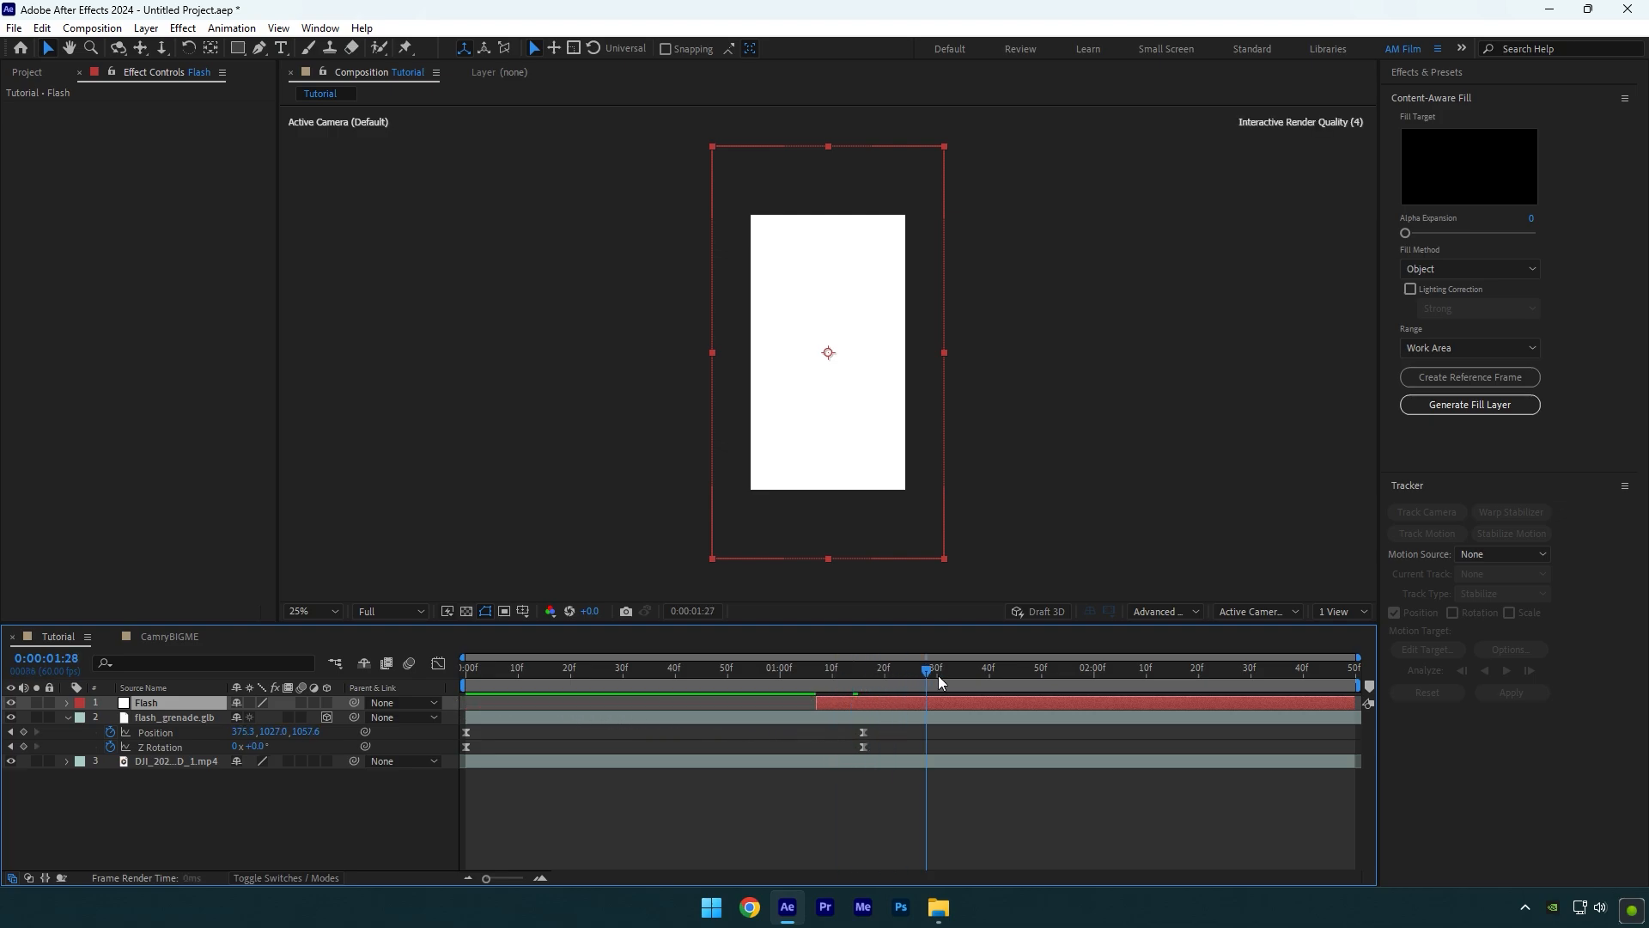
Step: Trim the Flash solid to end near 1:41 and add Opacity keyframes at 1:25 and 1:41
click(994, 669)
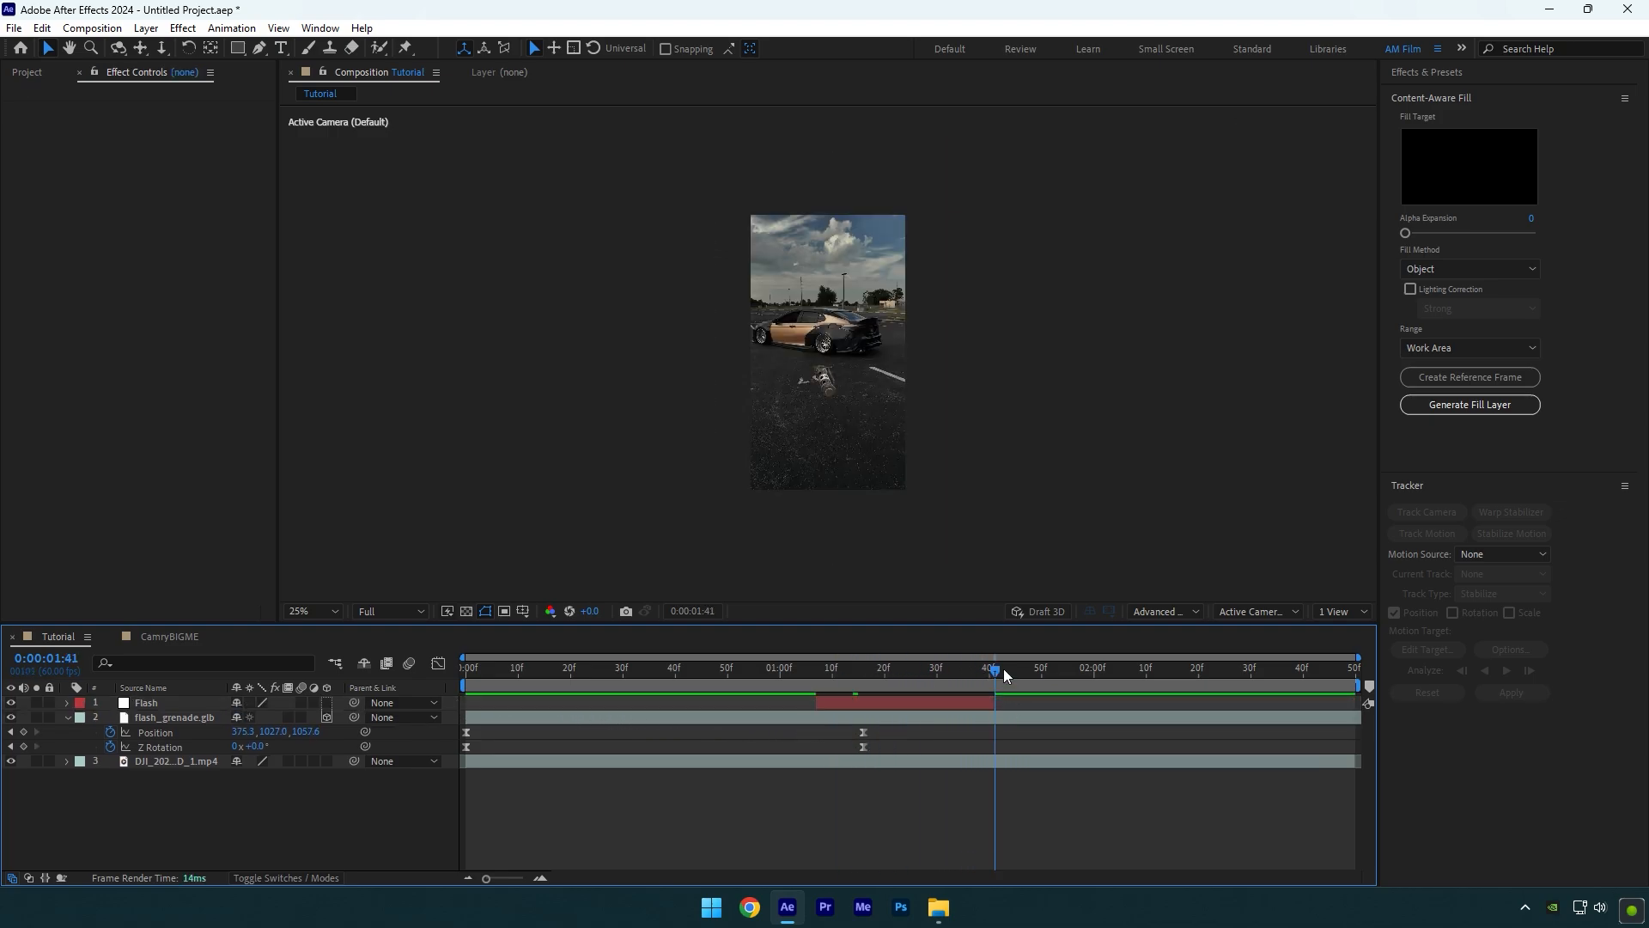
click(989, 668)
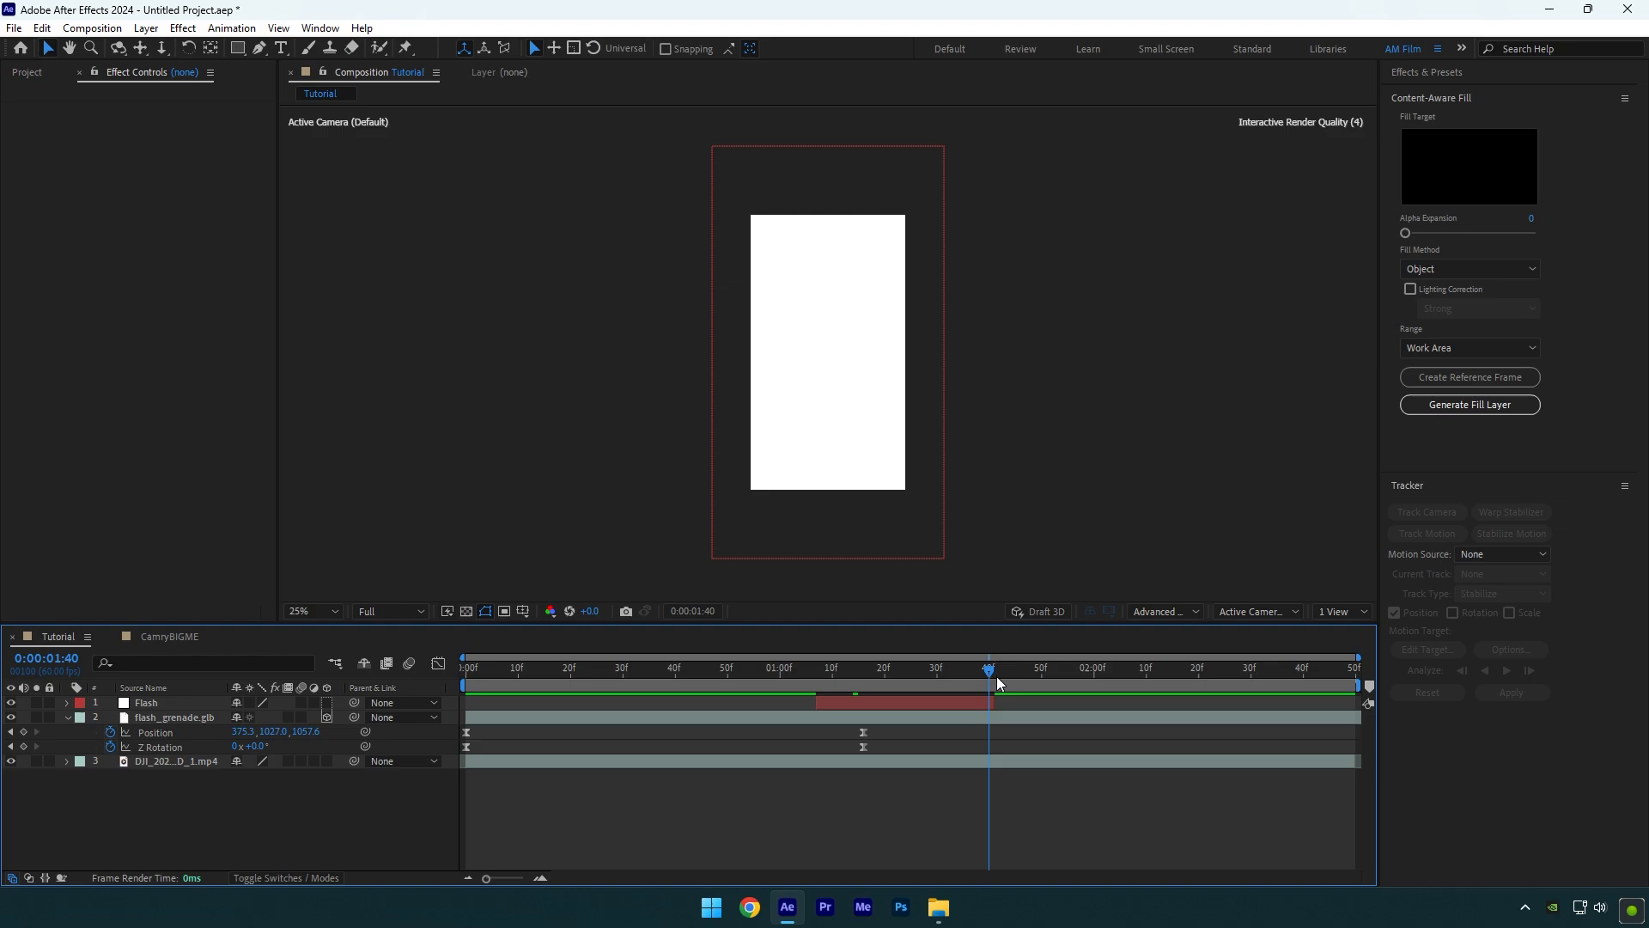
click(145, 703)
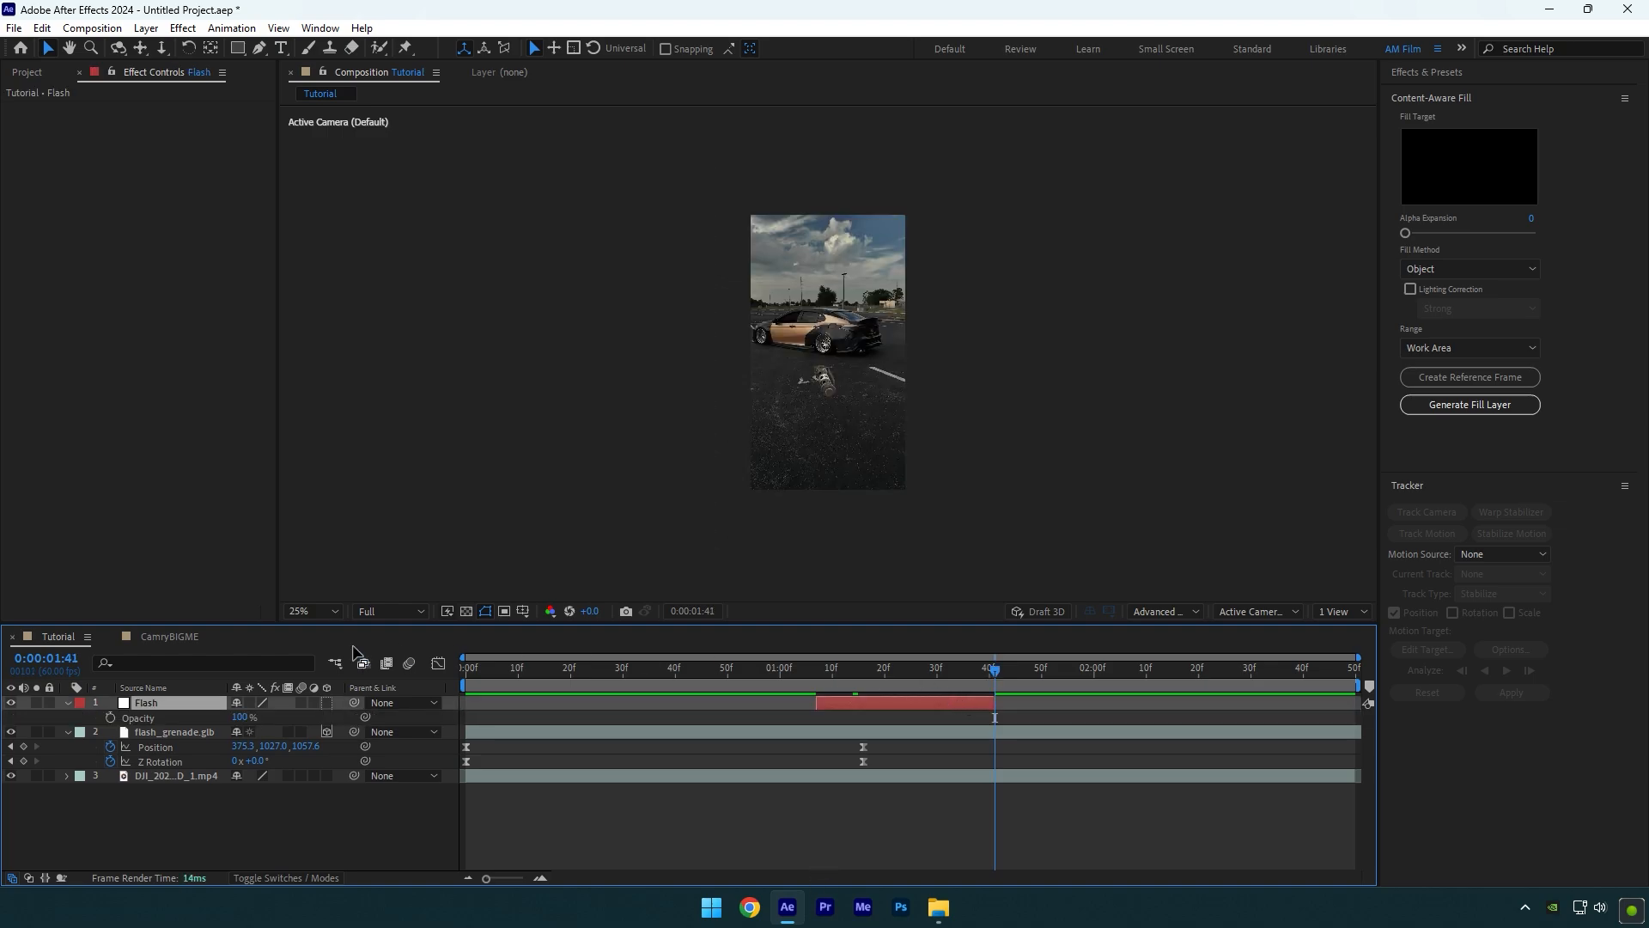
click(244, 717)
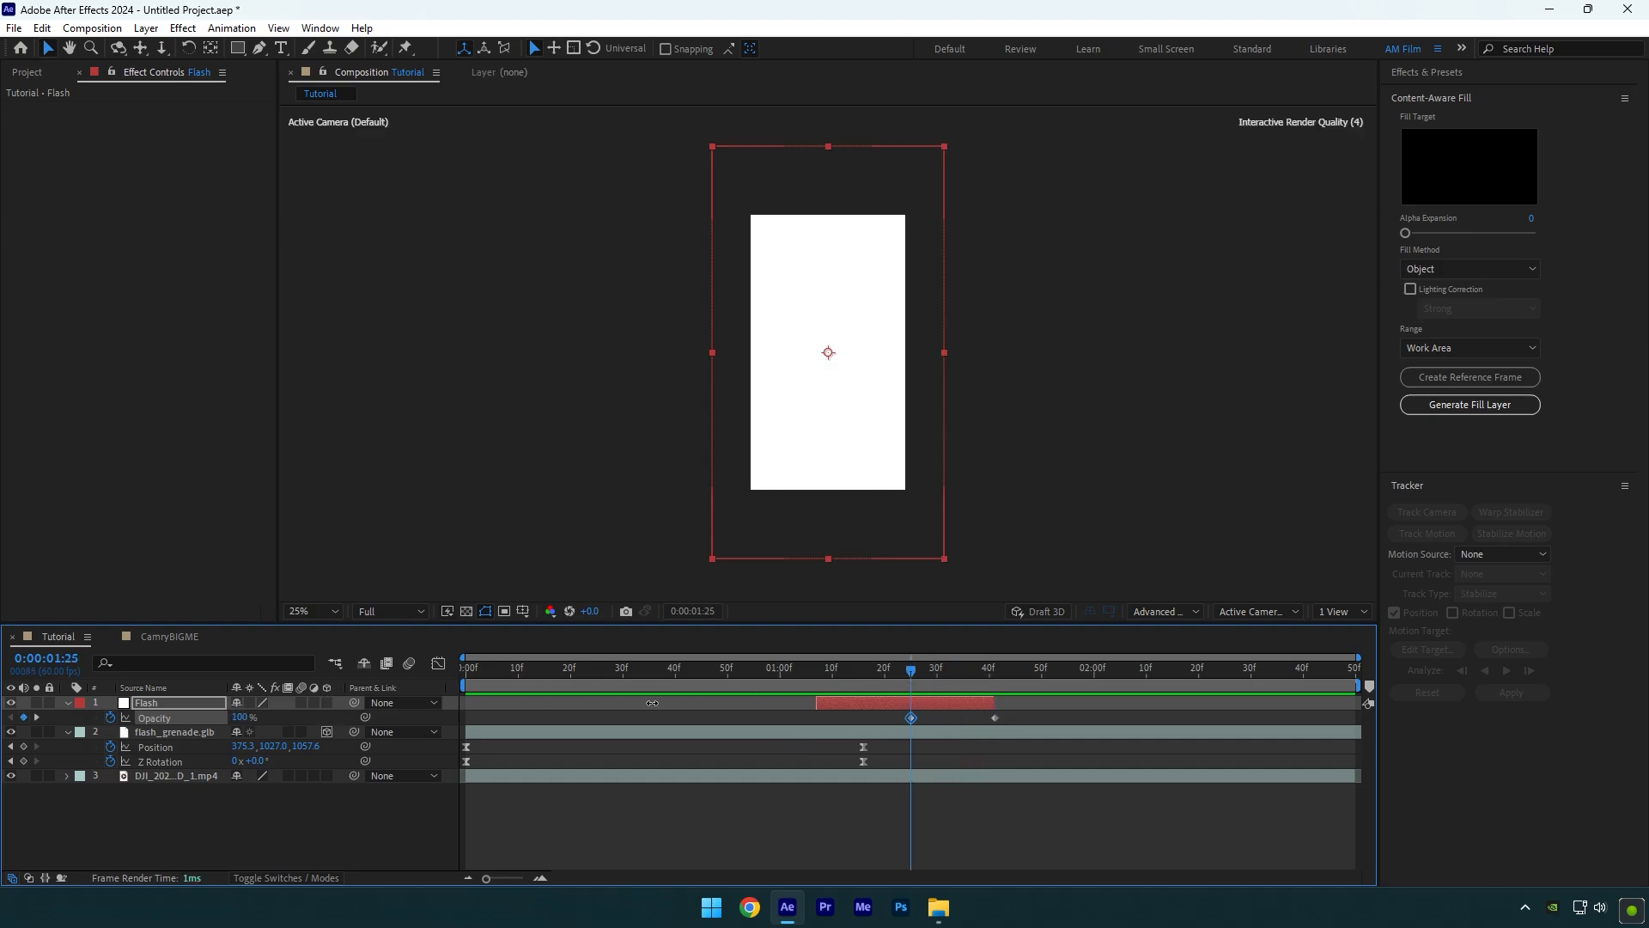
click(742, 667)
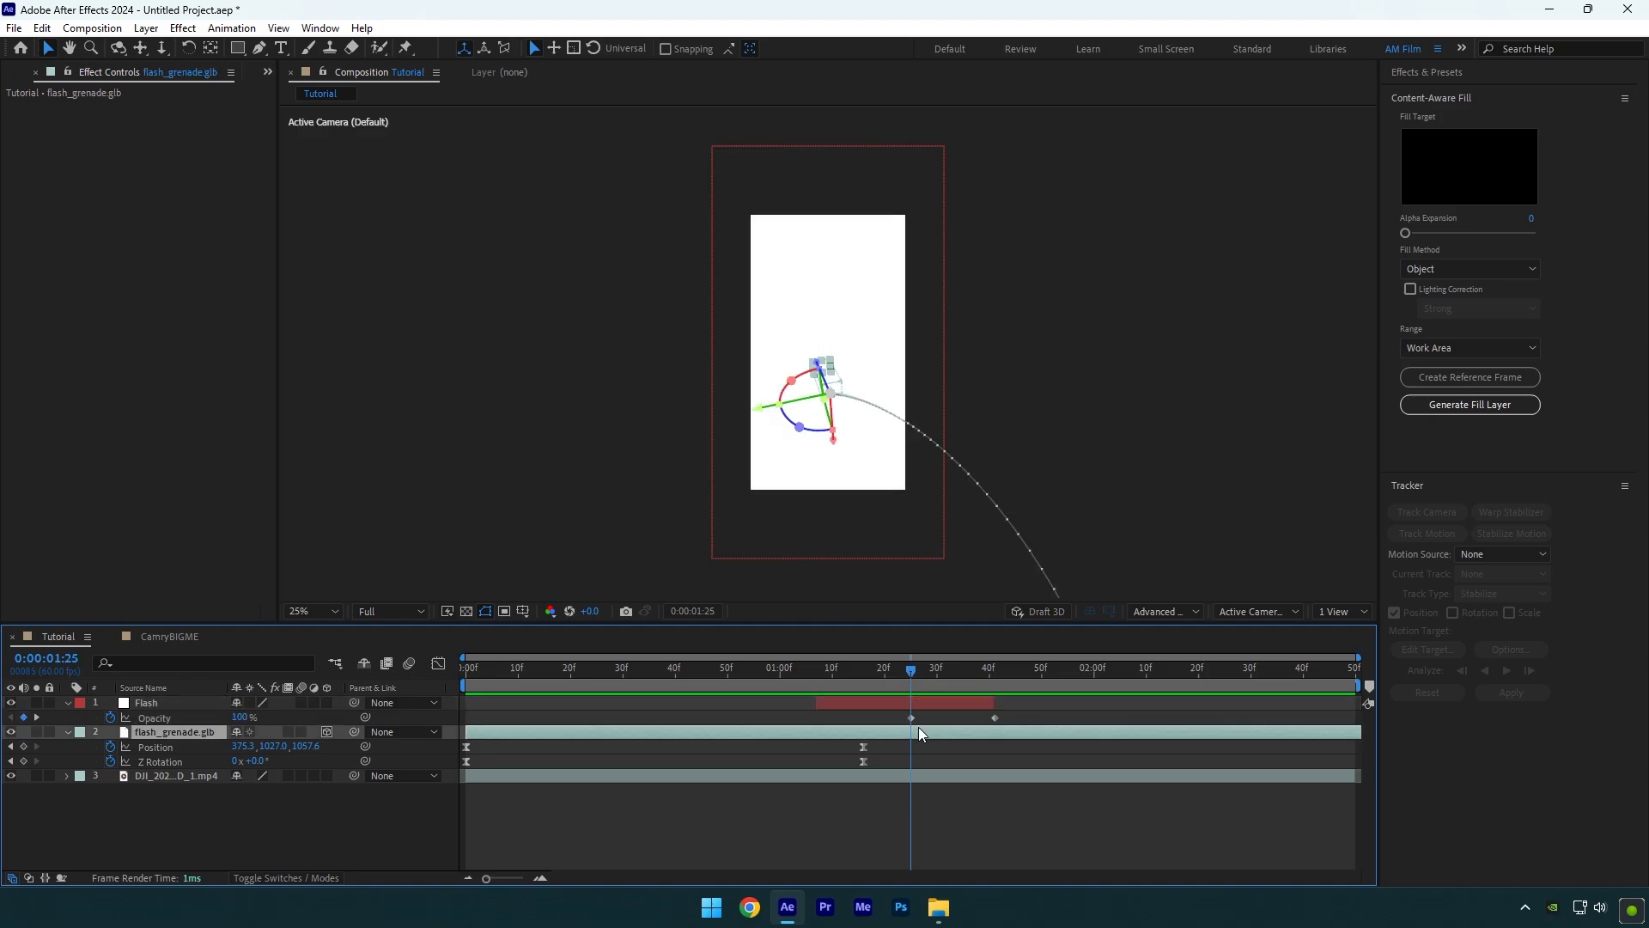
Step: Trim the flash_grenade.glb layer to end at 1:25, where the flash begins
click(684, 667)
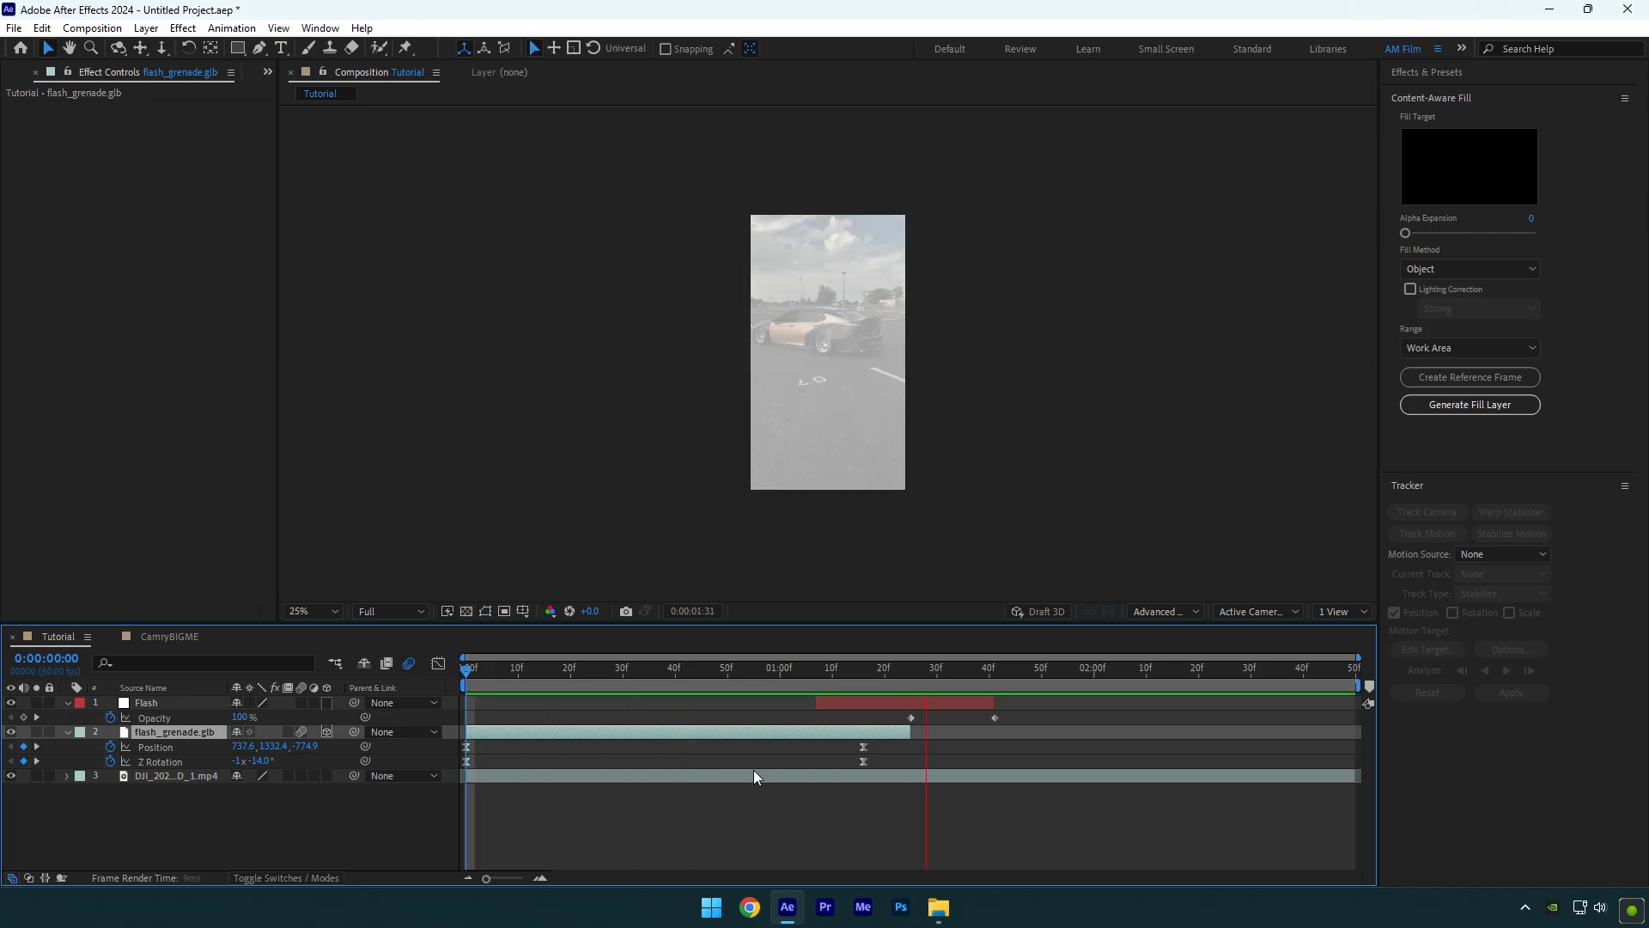
click(821, 666)
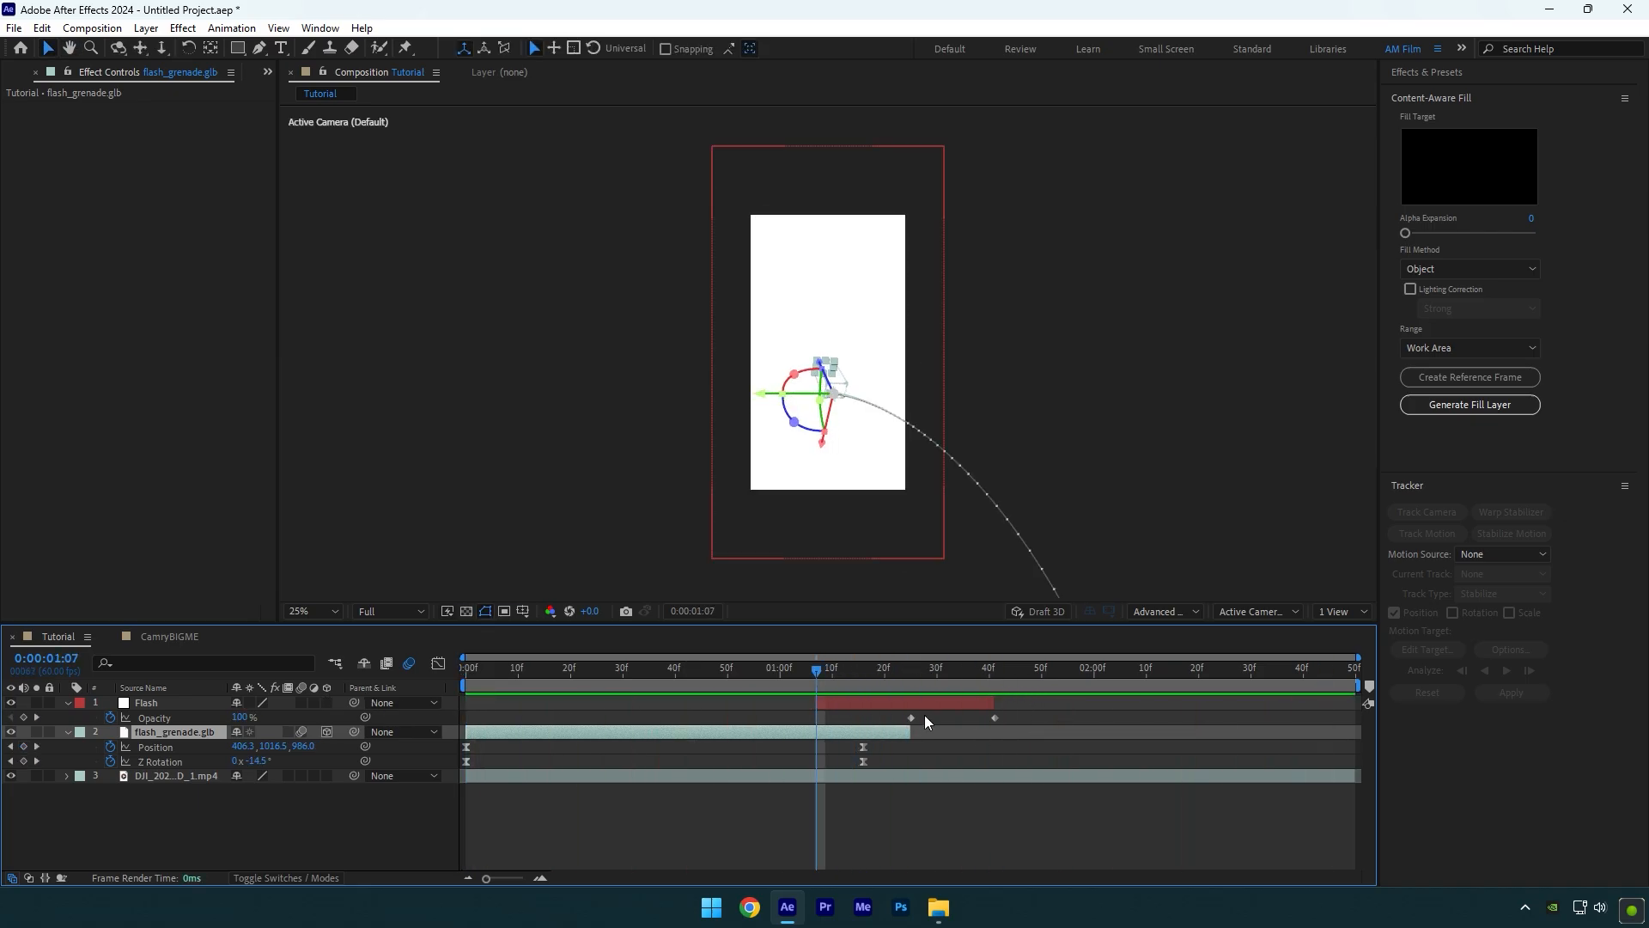
click(145, 703)
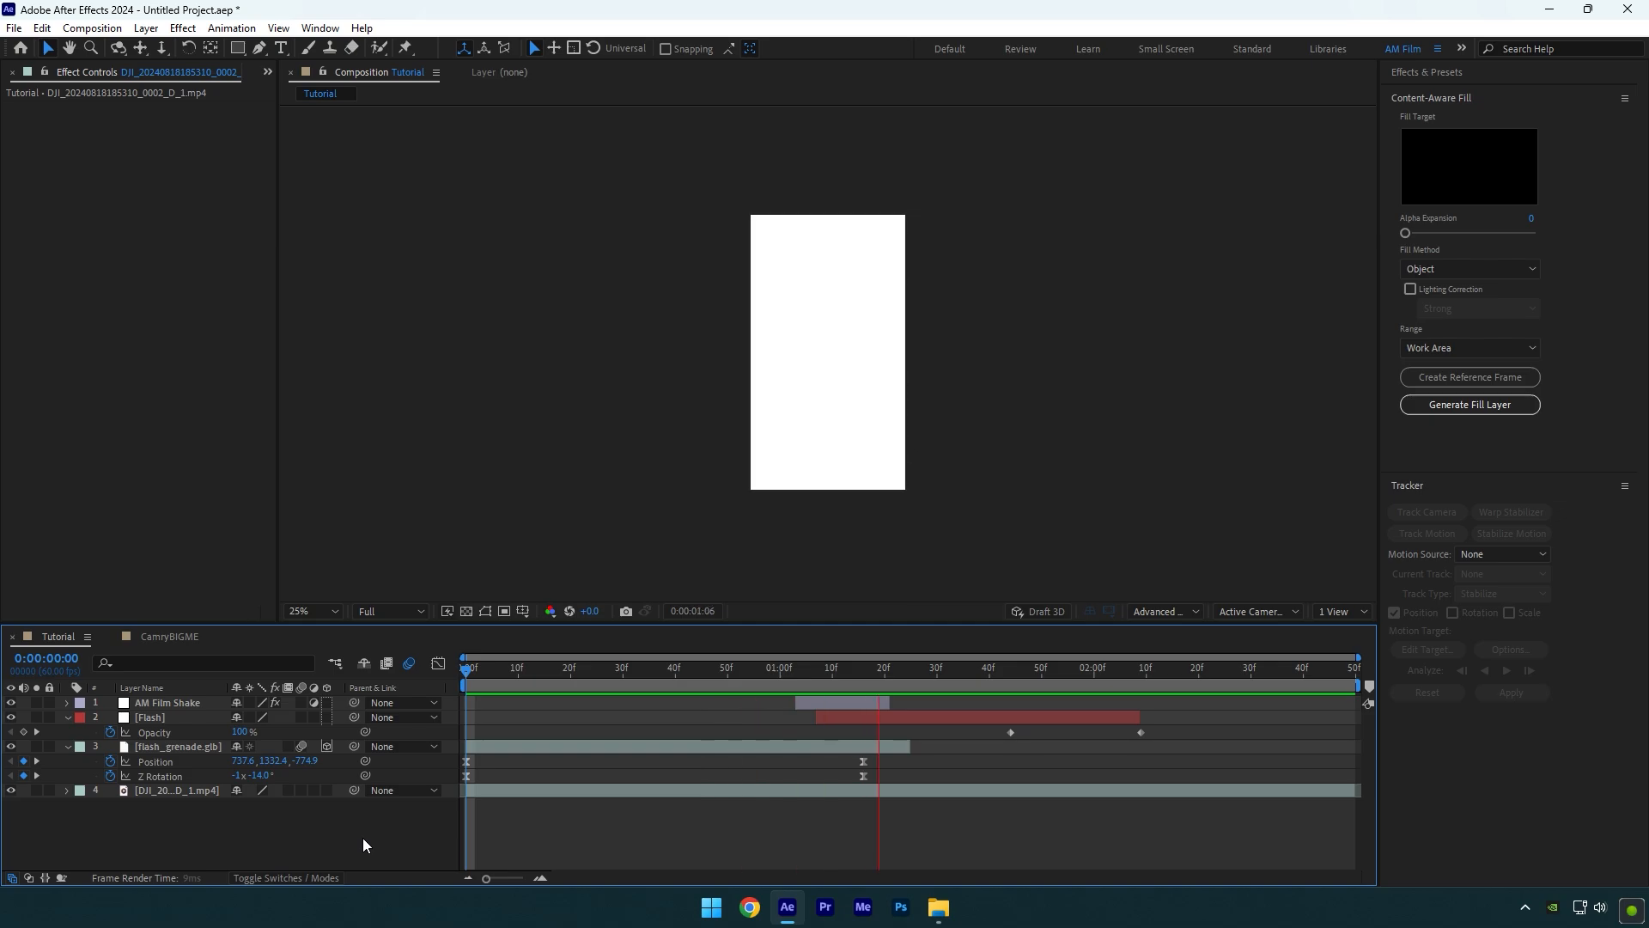
Step: Play the Tutorial composition from the start to review the grenade throw
click(598, 667)
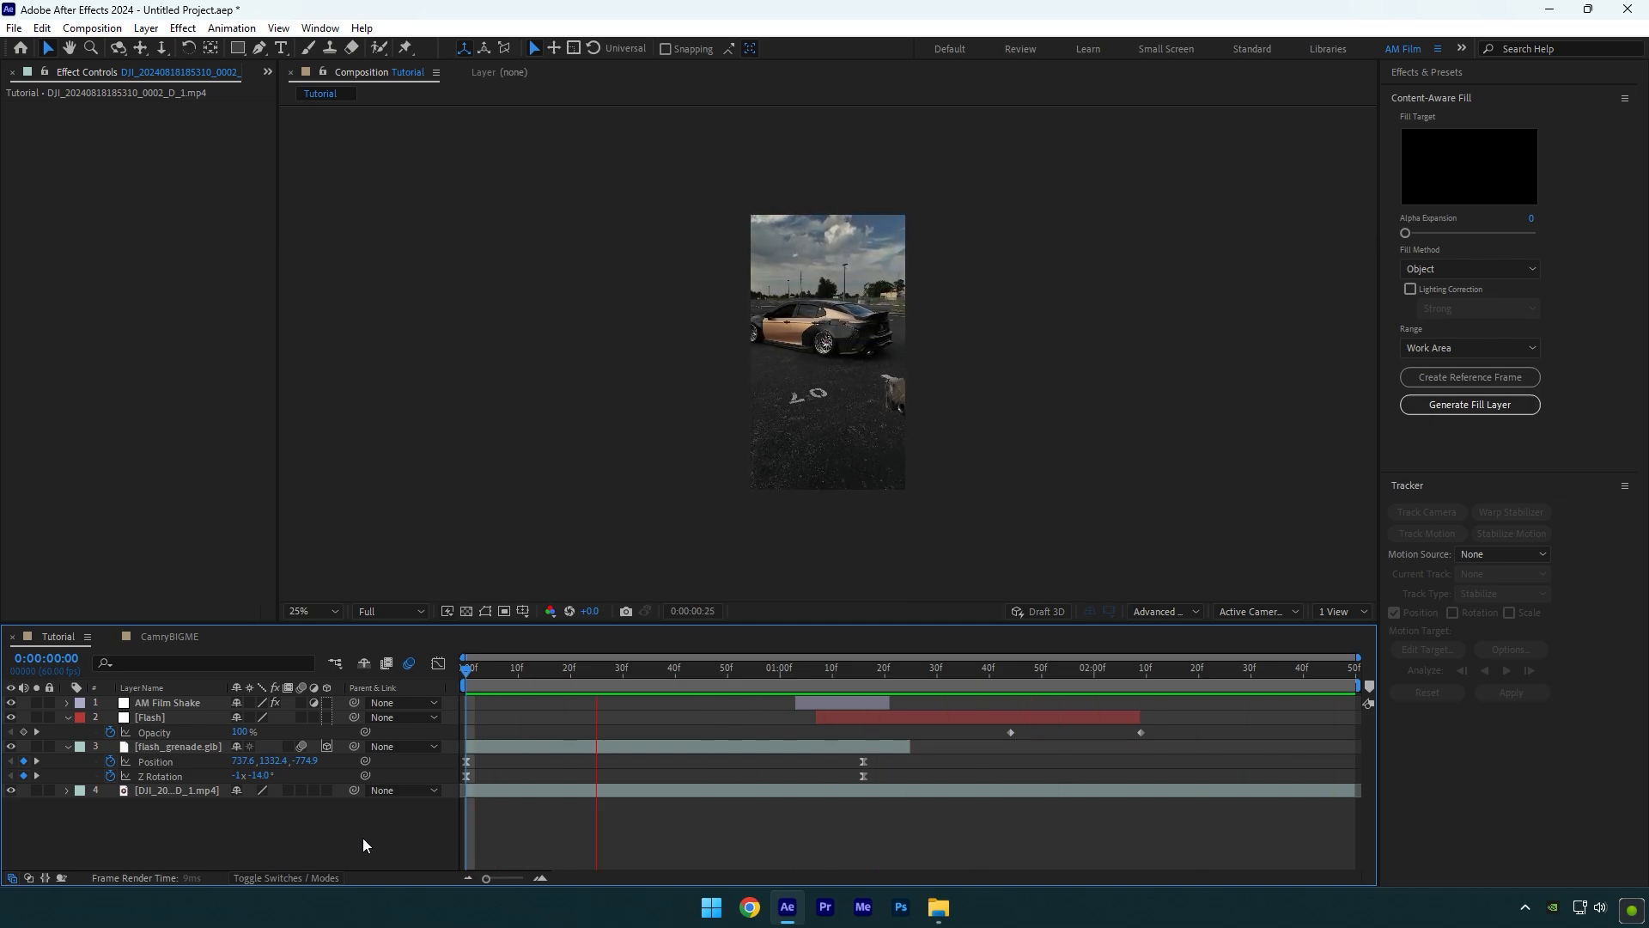